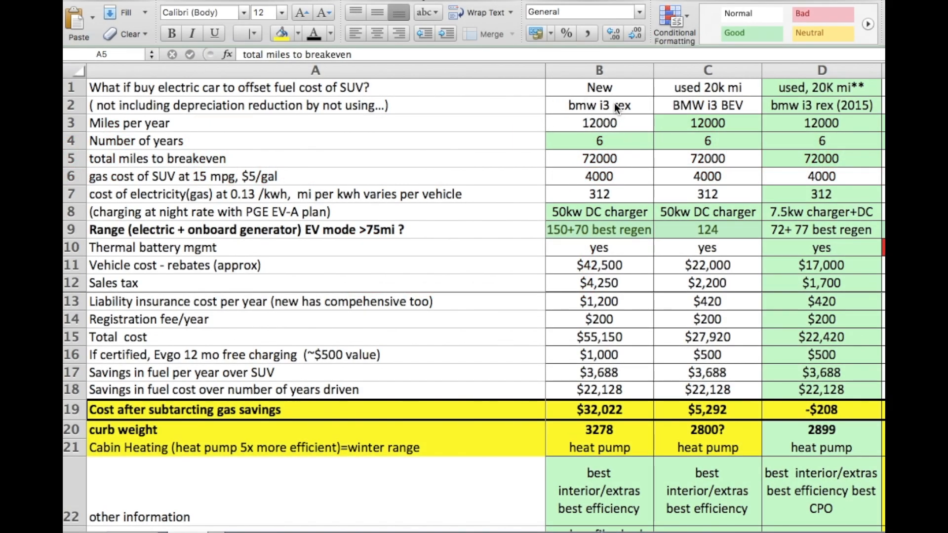
{"action": "mouse_move", "coordinate": [635, 118]}
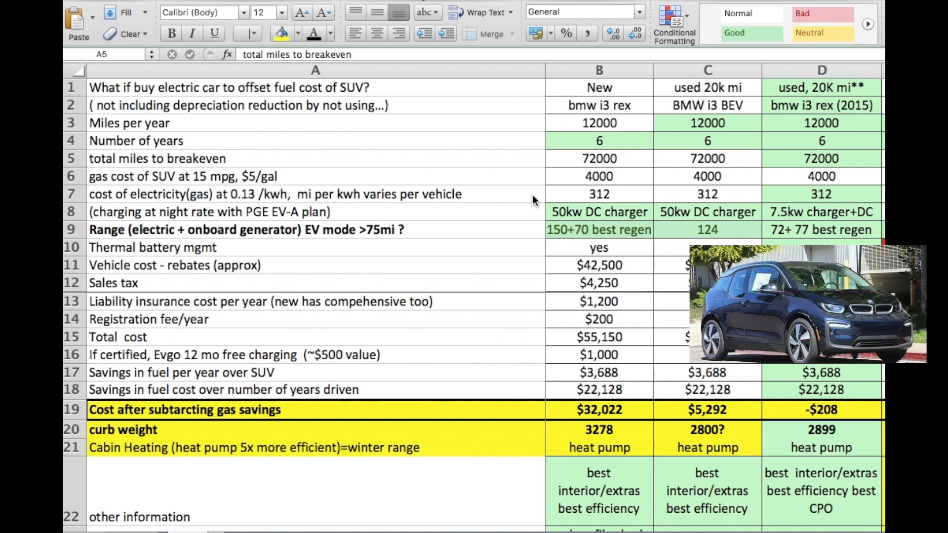
{"action": "mouse_move", "coordinate": [183, 165]}
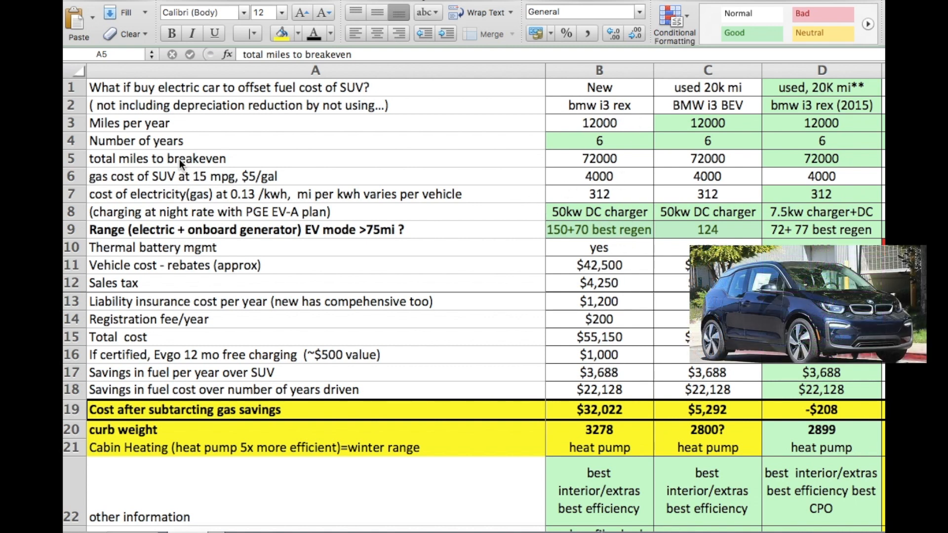
{"action": "mouse_move", "coordinate": [212, 183]}
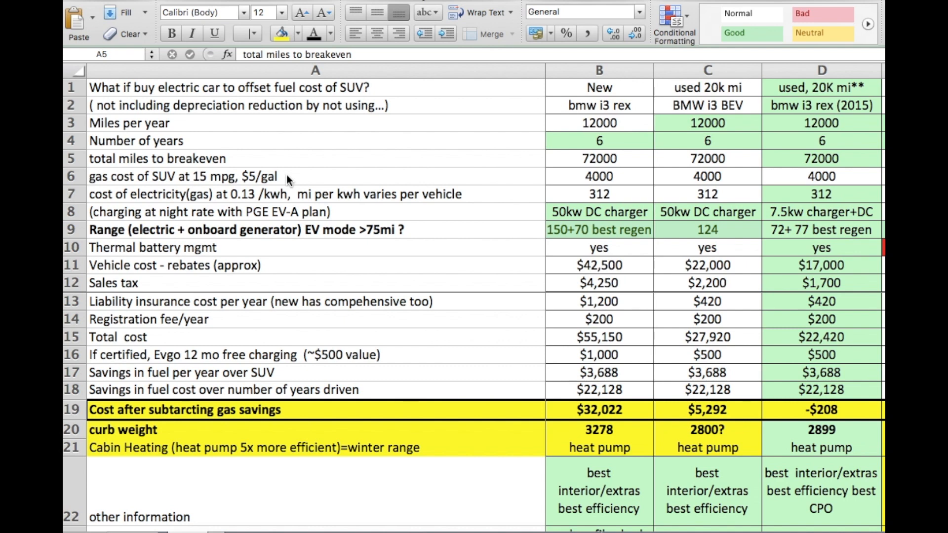
{"action": "mouse_move", "coordinate": [415, 175]}
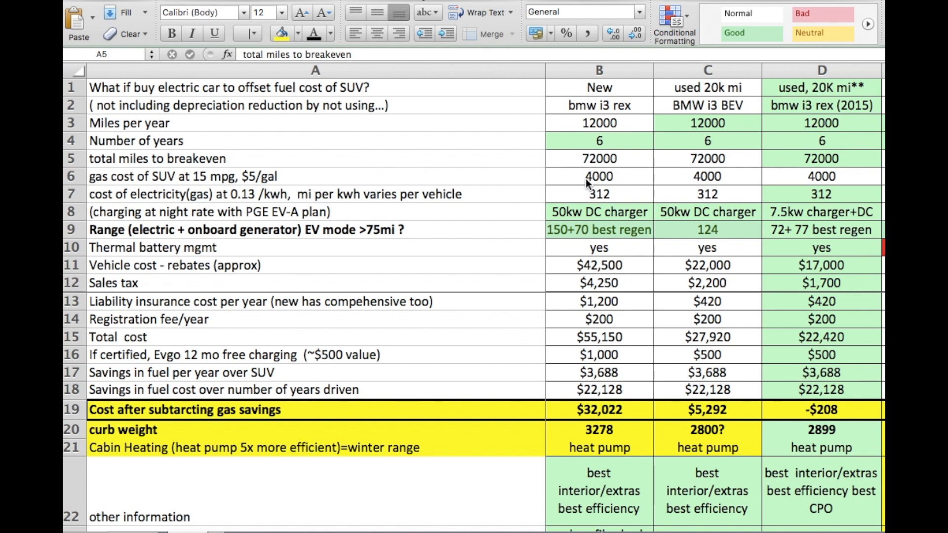
{"action": "mouse_move", "coordinate": [619, 183]}
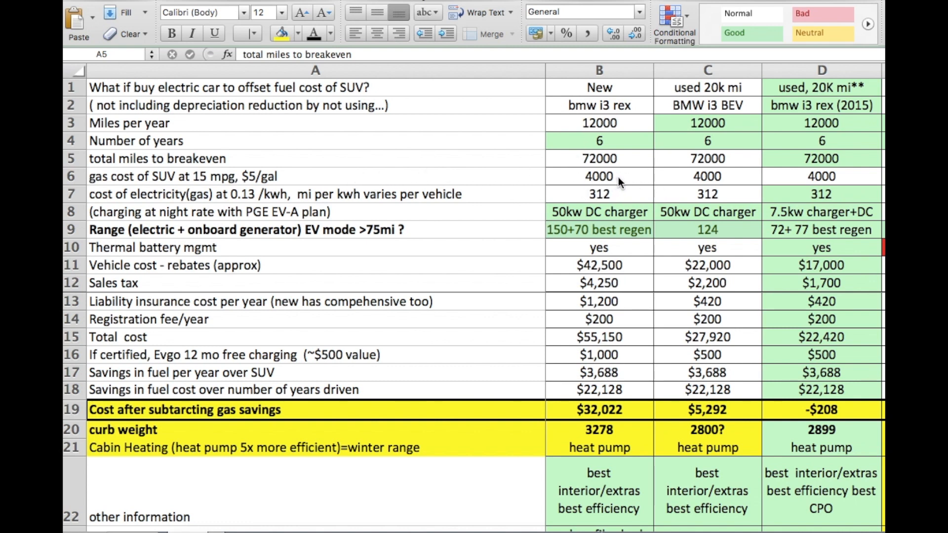
{"action": "mouse_move", "coordinate": [619, 186]}
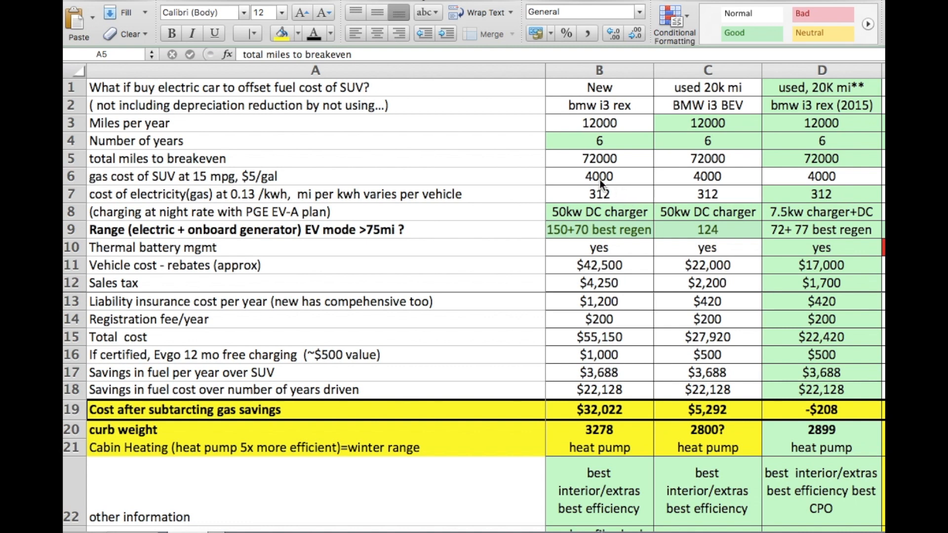
{"action": "mouse_move", "coordinate": [616, 205]}
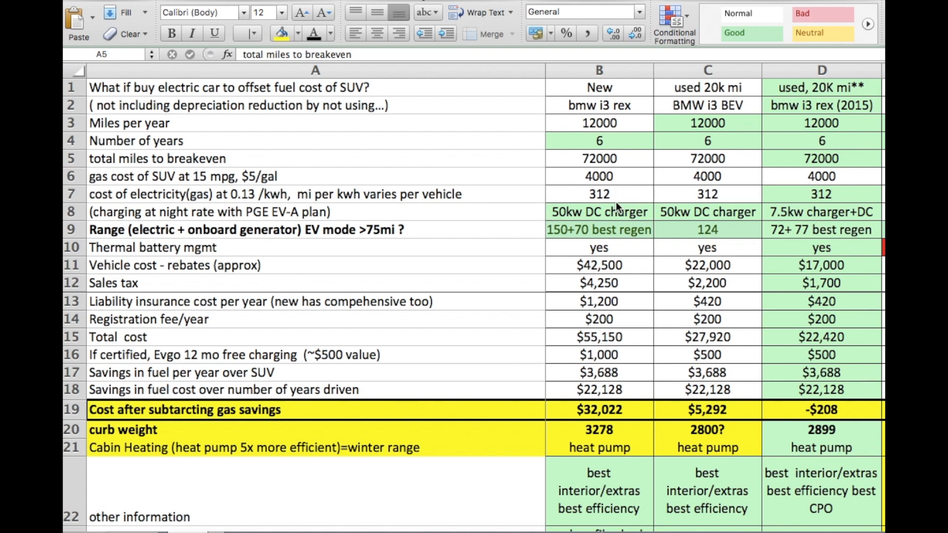
{"action": "mouse_move", "coordinate": [583, 316]}
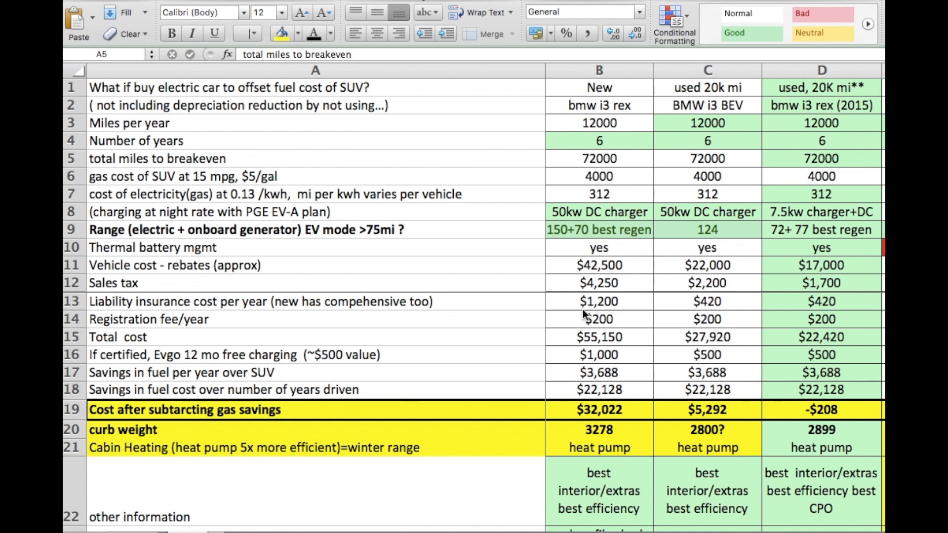
{"action": "mouse_move", "coordinate": [629, 285]}
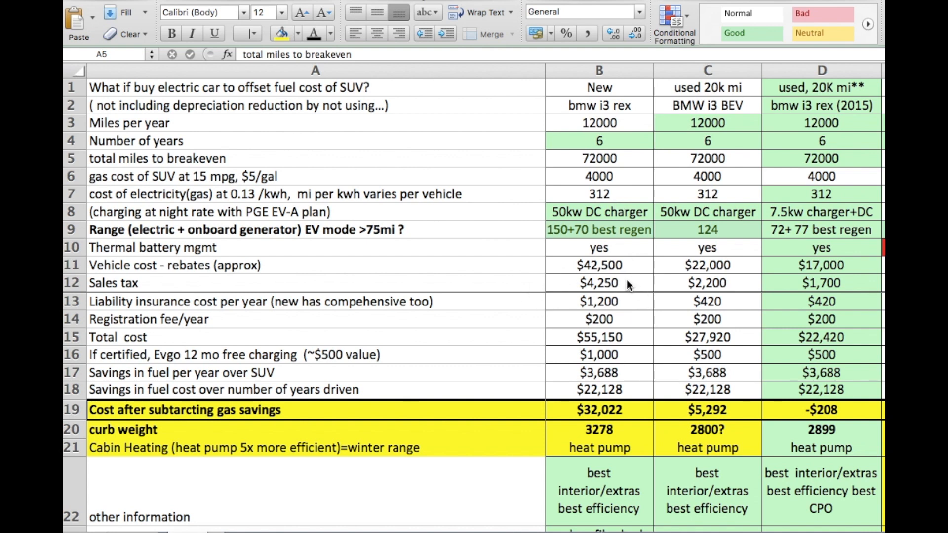
{"action": "mouse_move", "coordinate": [625, 269]}
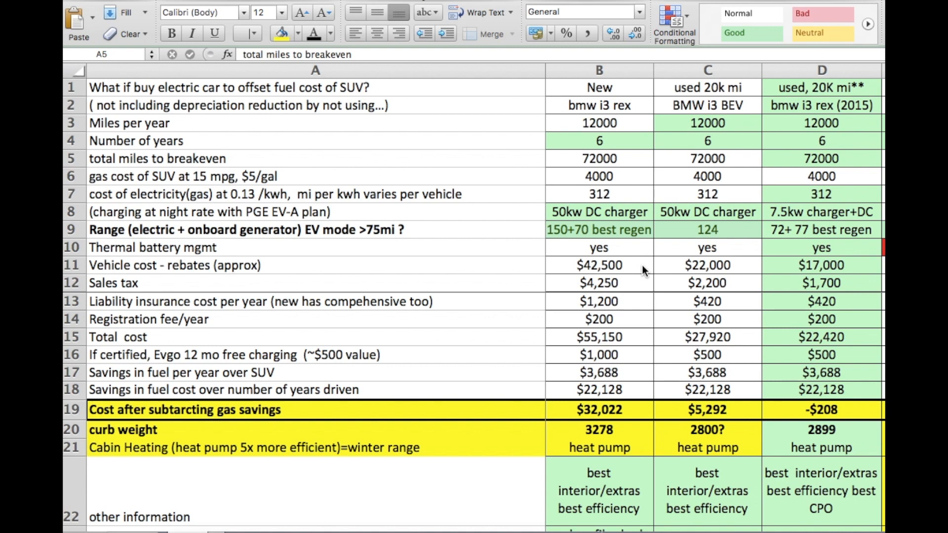
{"action": "mouse_move", "coordinate": [636, 272]}
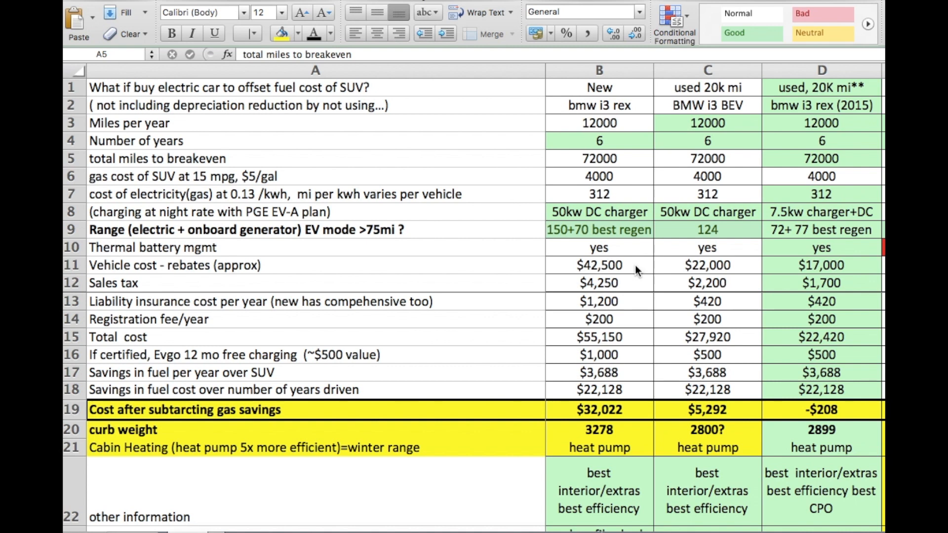
{"action": "mouse_move", "coordinate": [625, 297]}
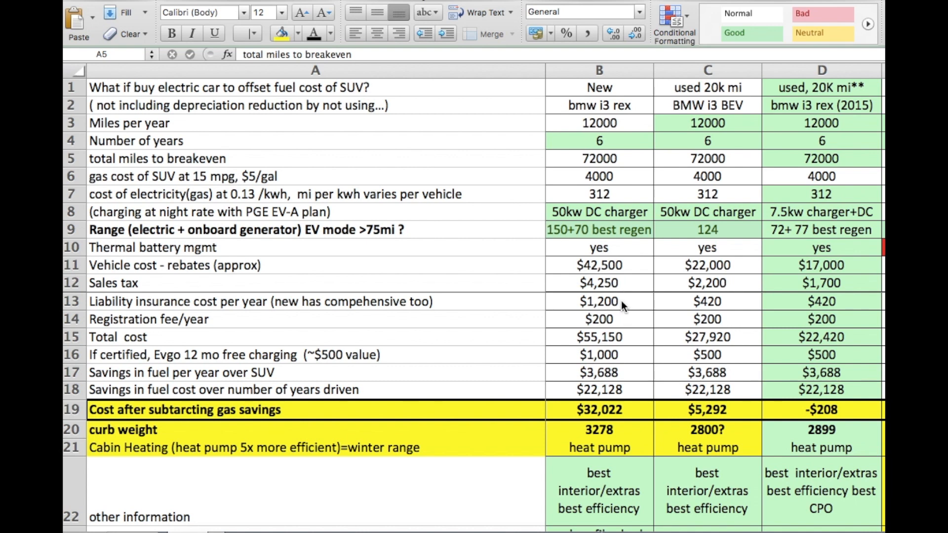
{"action": "mouse_move", "coordinate": [590, 308]}
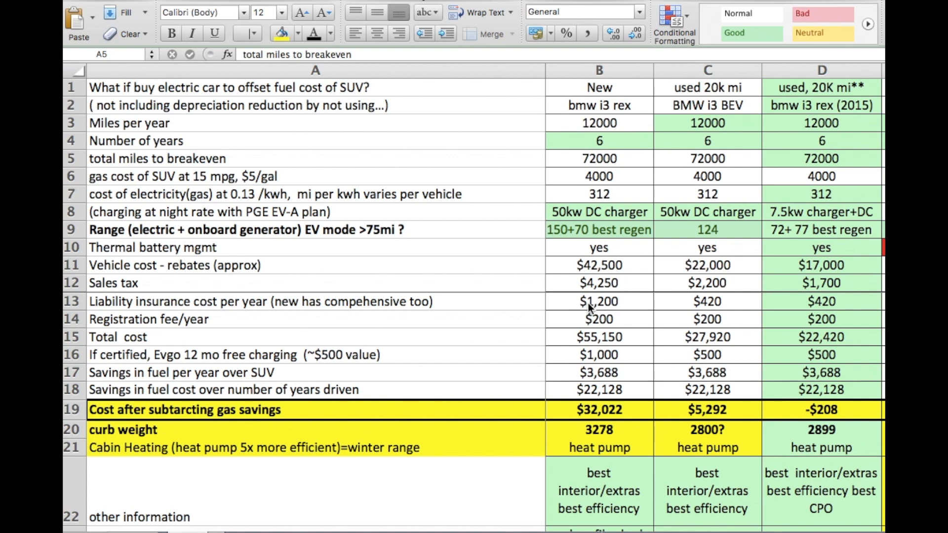
{"action": "mouse_move", "coordinate": [632, 305]}
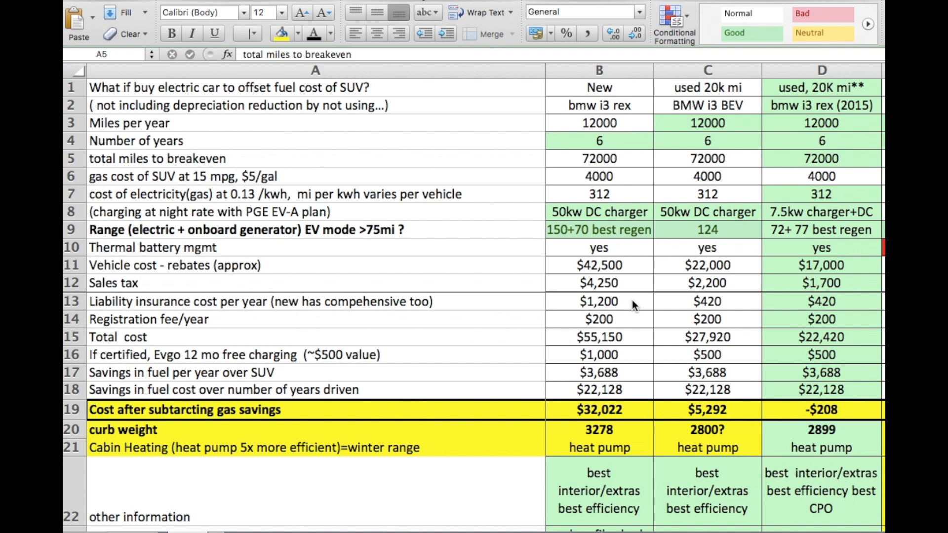
{"action": "mouse_move", "coordinate": [631, 307]}
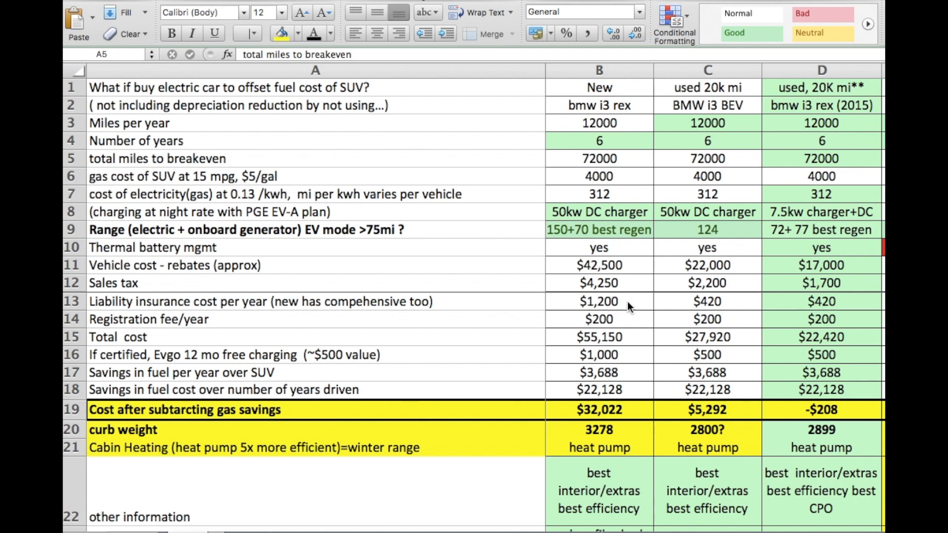
{"action": "mouse_move", "coordinate": [640, 305]}
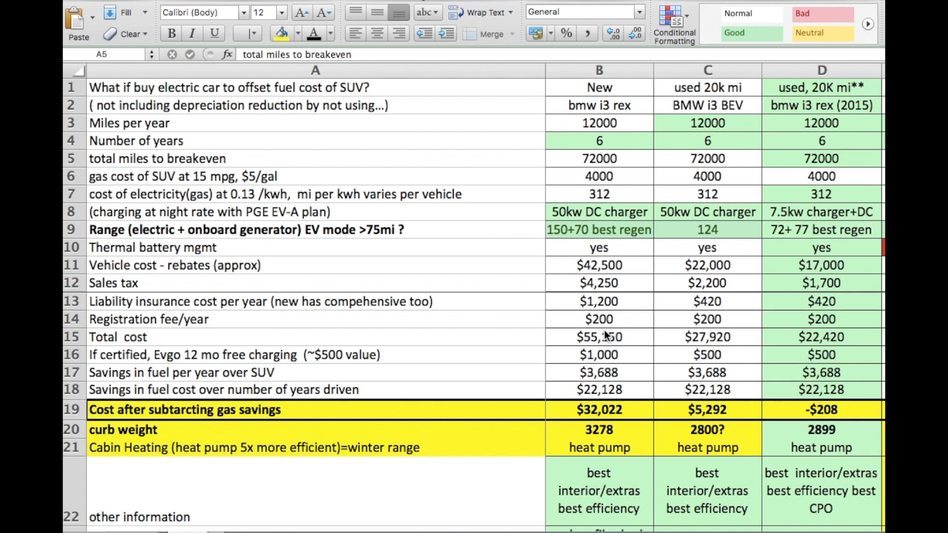
{"action": "mouse_move", "coordinate": [590, 346]}
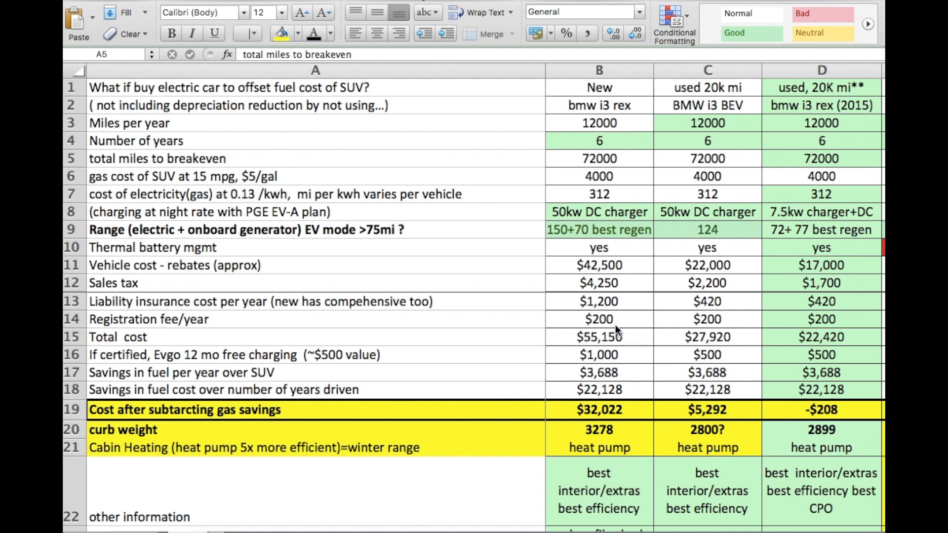
{"action": "mouse_move", "coordinate": [628, 347]}
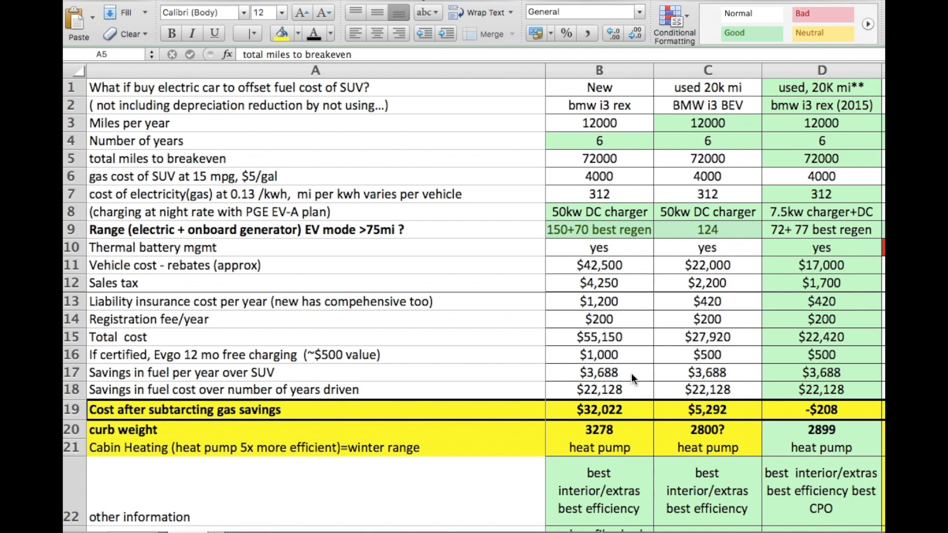
{"action": "mouse_move", "coordinate": [454, 360]}
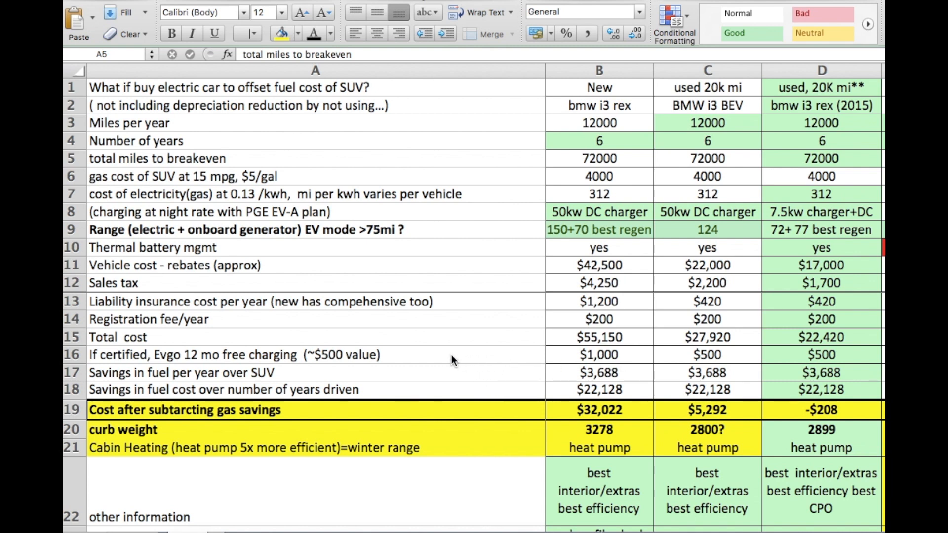
{"action": "mouse_move", "coordinate": [635, 363]}
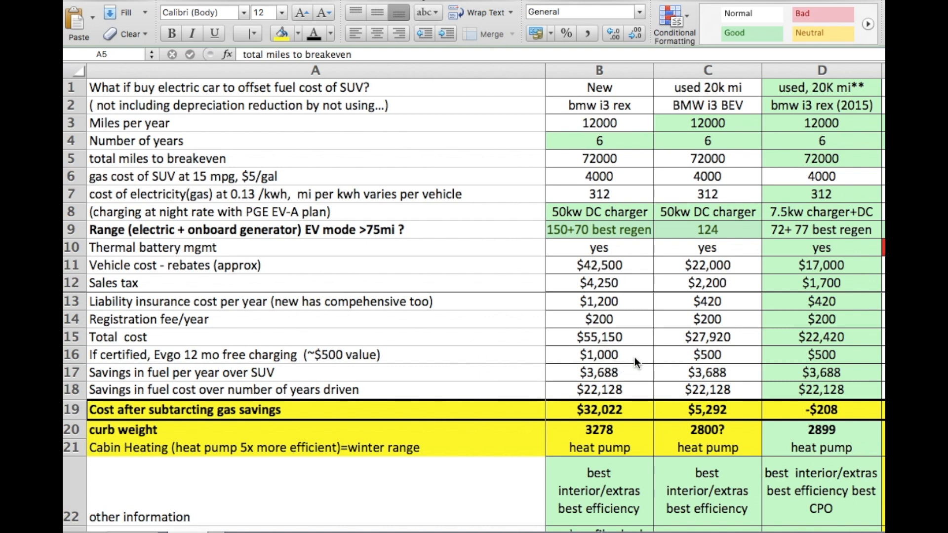
{"action": "mouse_move", "coordinate": [499, 359]}
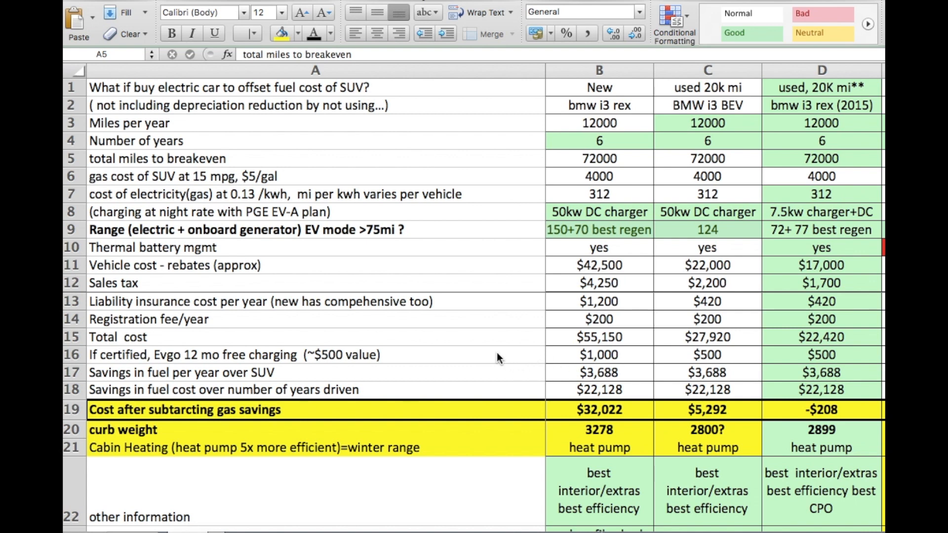
{"action": "mouse_move", "coordinate": [590, 404]}
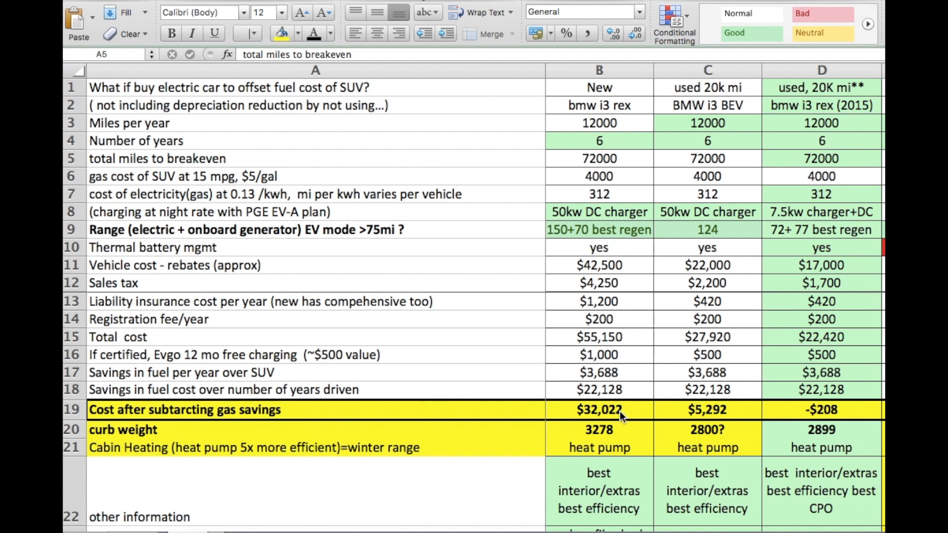
{"action": "mouse_move", "coordinate": [733, 100]}
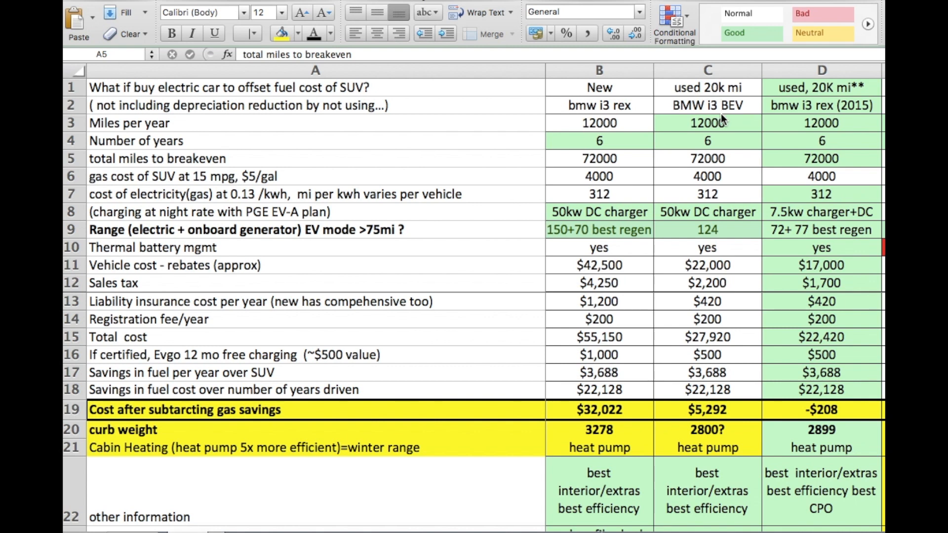
{"action": "mouse_move", "coordinate": [703, 103]}
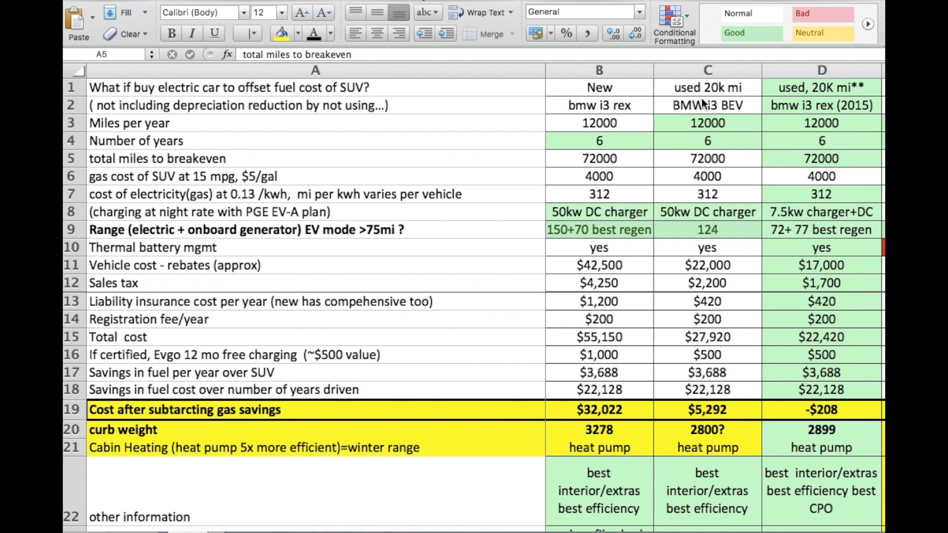
{"action": "mouse_move", "coordinate": [738, 281]}
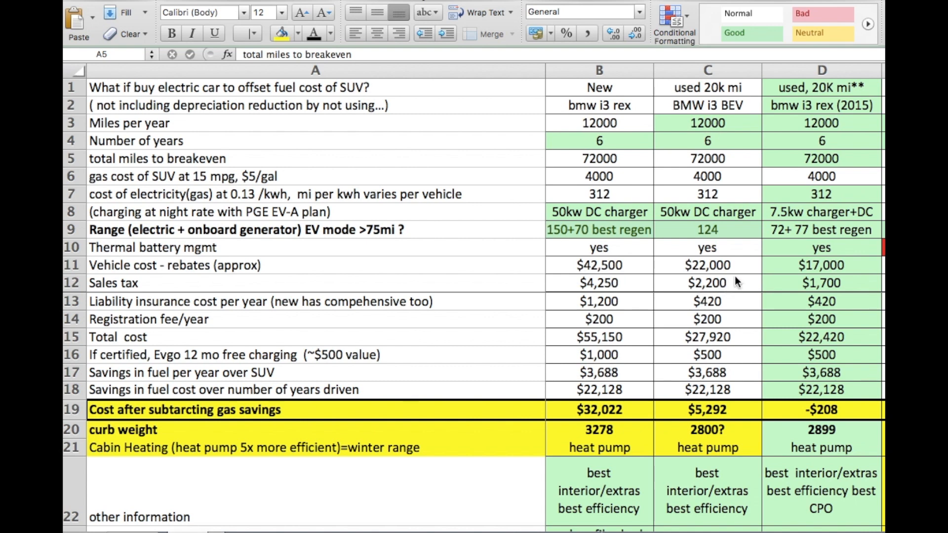
{"action": "mouse_move", "coordinate": [729, 279]}
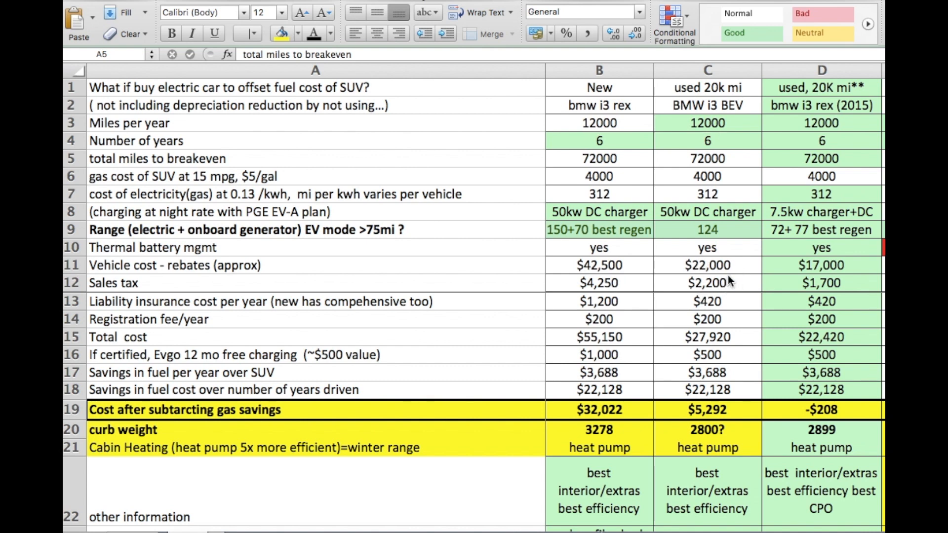
{"action": "mouse_move", "coordinate": [742, 328]}
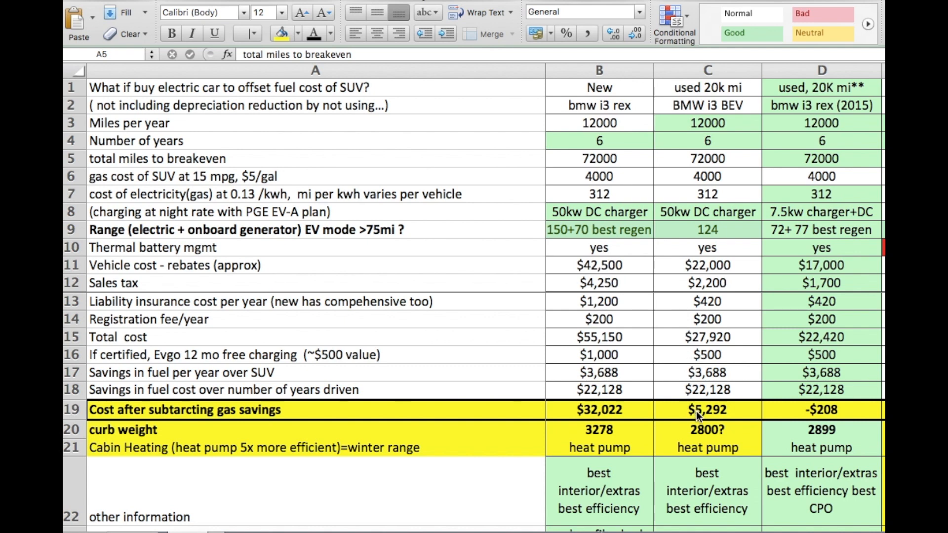
{"action": "mouse_move", "coordinate": [739, 440]}
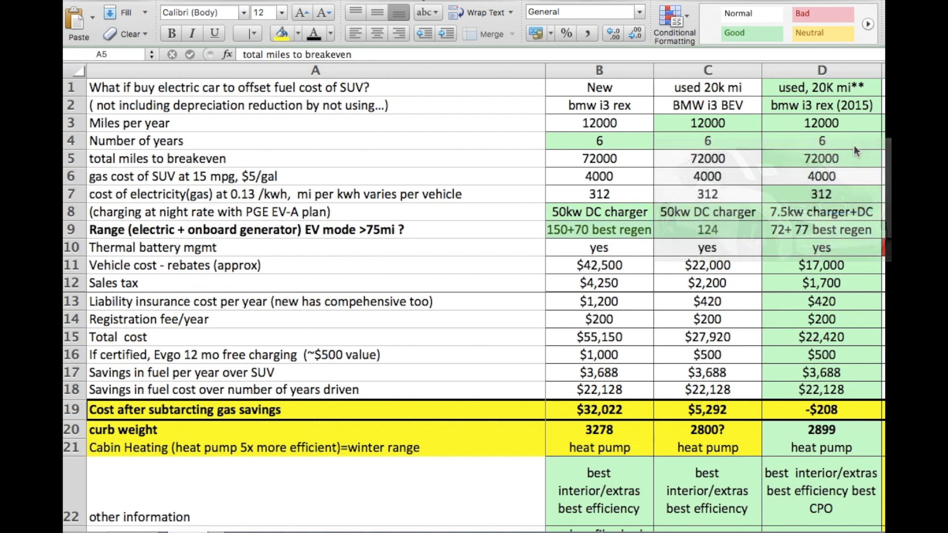
{"action": "mouse_move", "coordinate": [837, 273]}
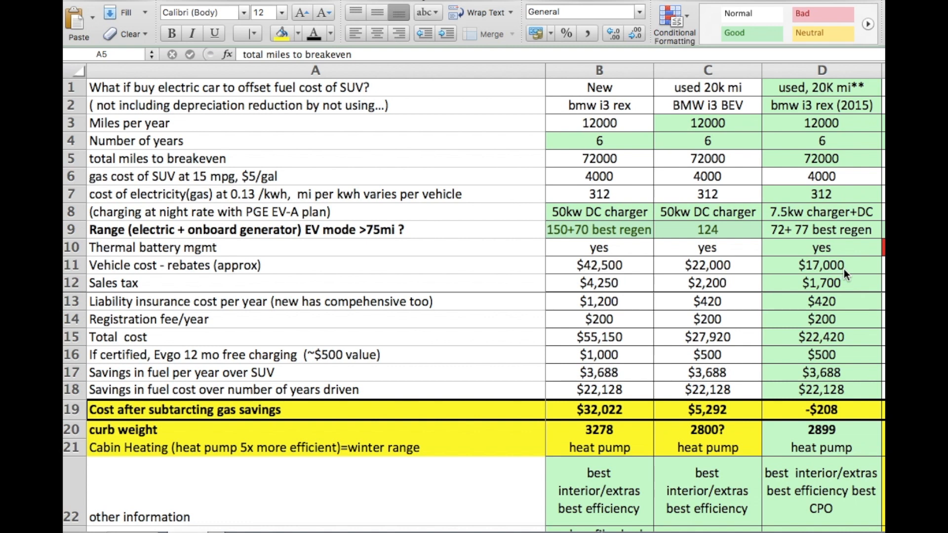
{"action": "mouse_move", "coordinate": [831, 360]}
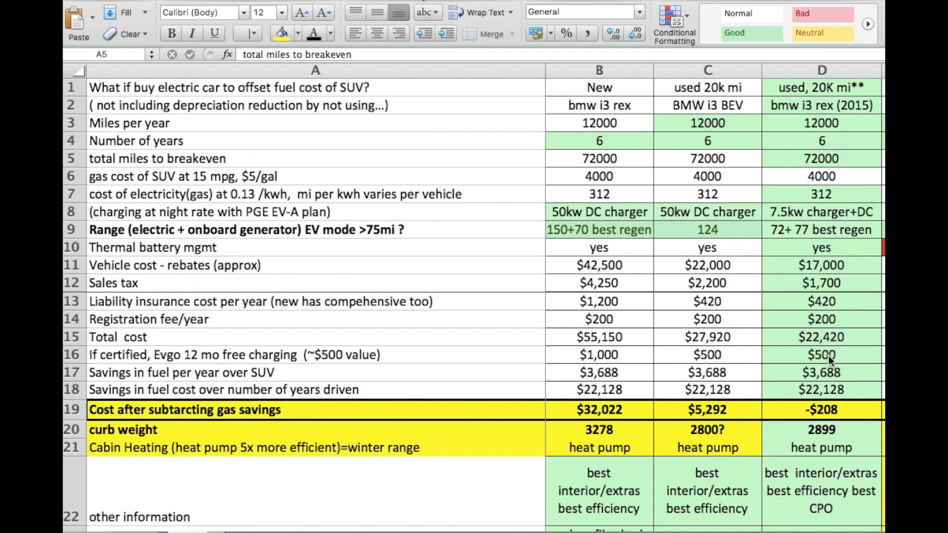
{"action": "mouse_move", "coordinate": [843, 431]}
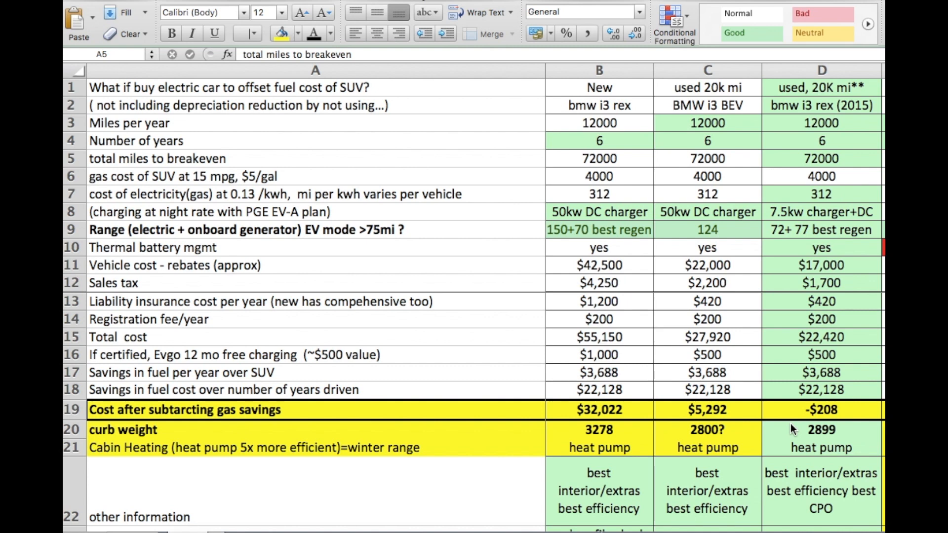
{"action": "mouse_move", "coordinate": [633, 359]}
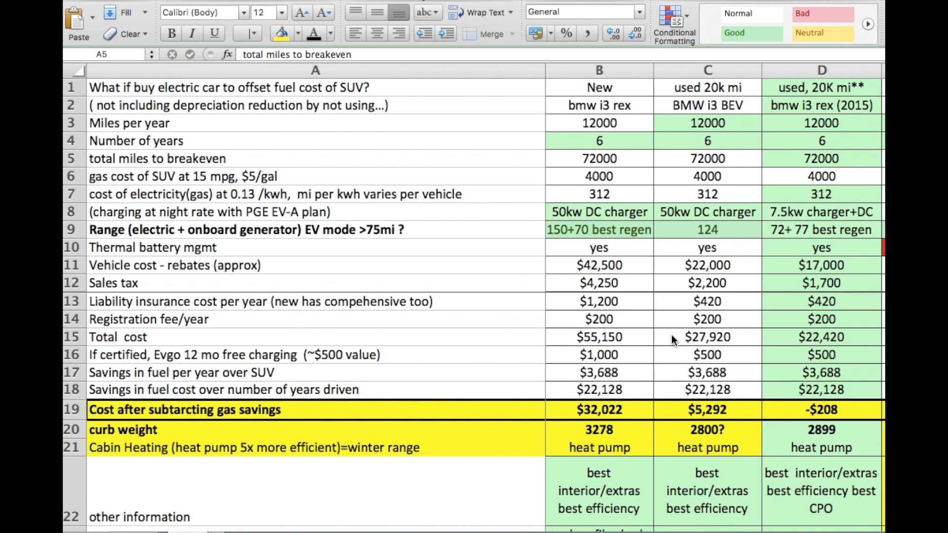
{"action": "mouse_move", "coordinate": [711, 326]}
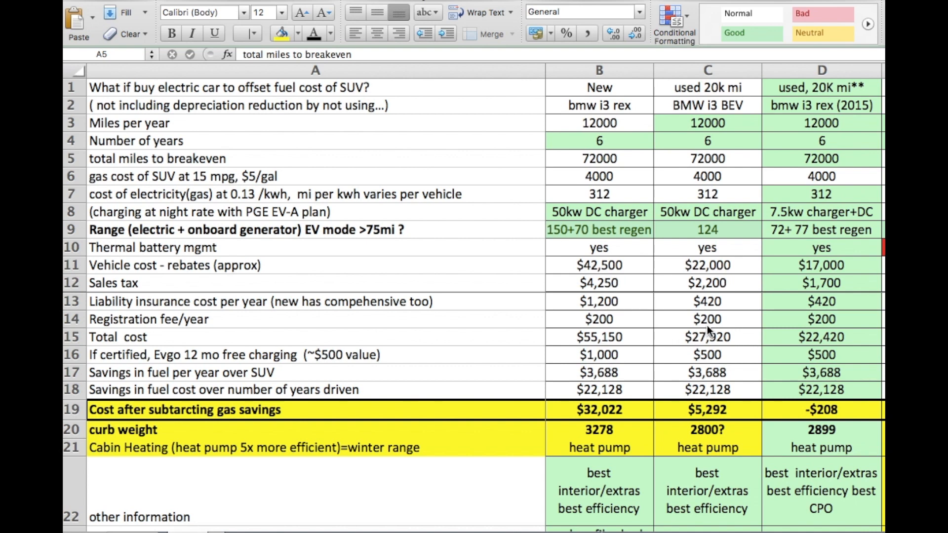
{"action": "scroll", "scroll_direction": "right", "scroll_amount": 3}
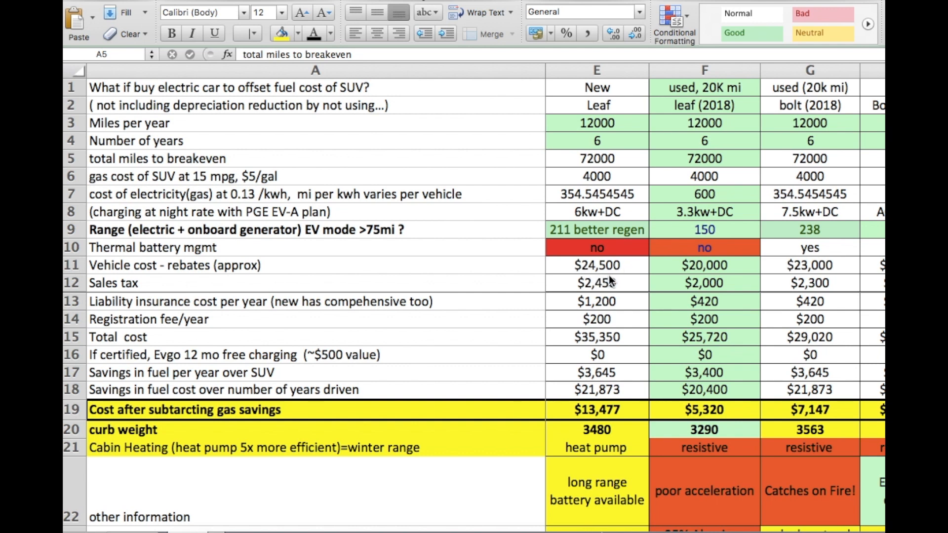
{"action": "mouse_move", "coordinate": [629, 275]}
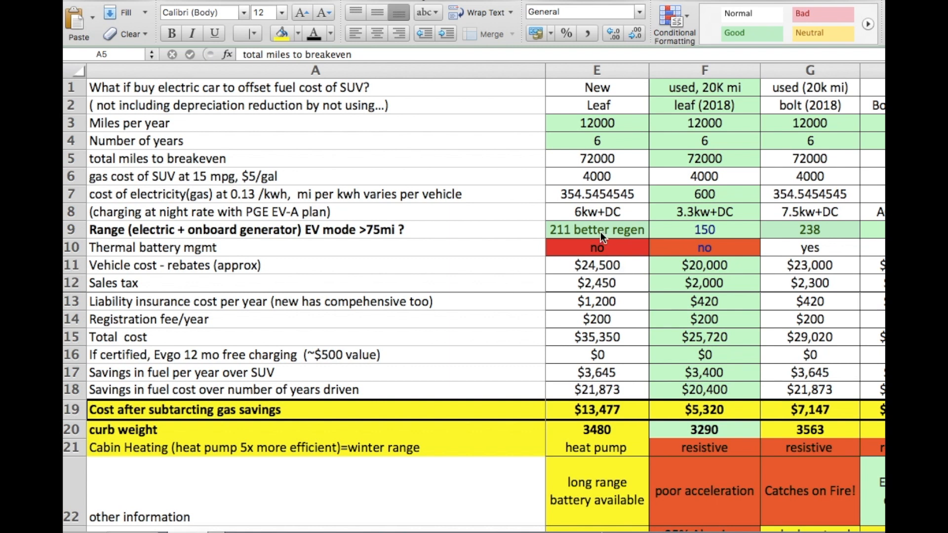
{"action": "mouse_move", "coordinate": [547, 239]}
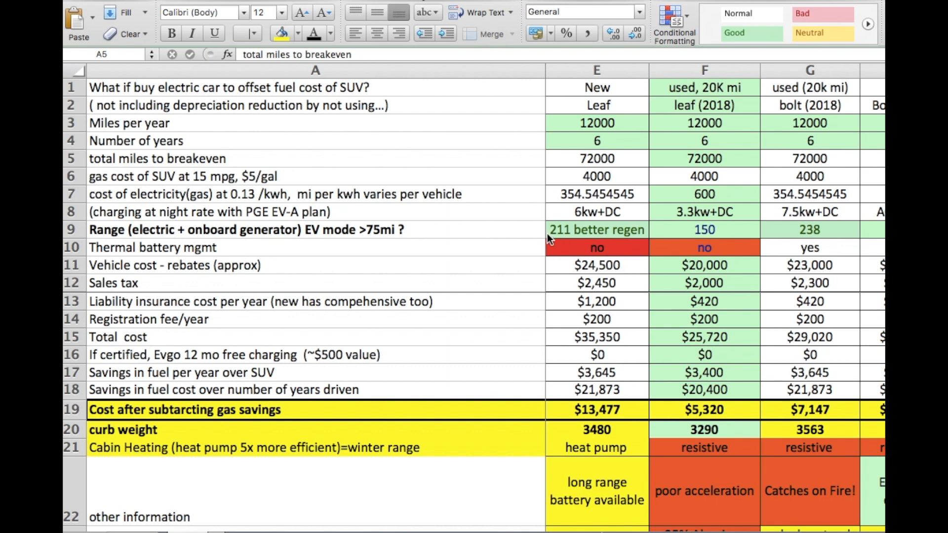
{"action": "mouse_move", "coordinate": [629, 269]}
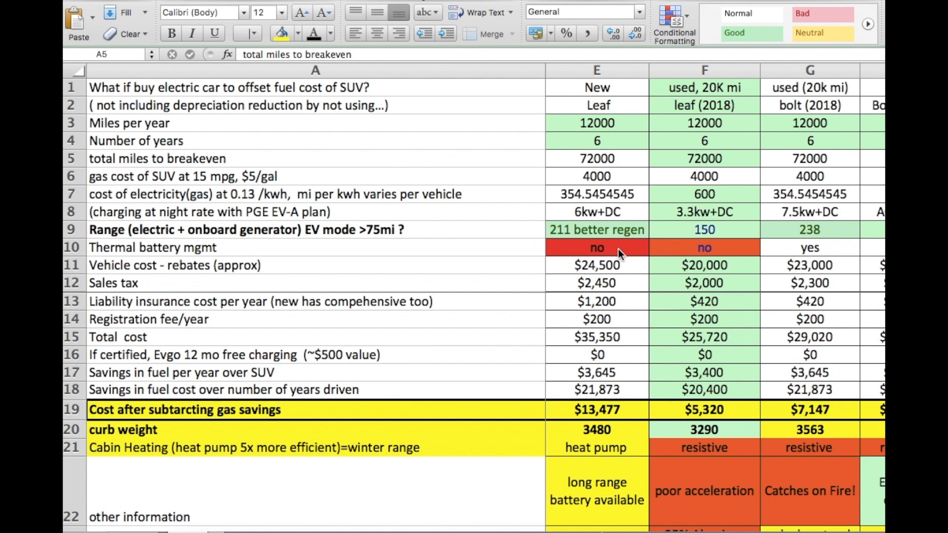
{"action": "mouse_move", "coordinate": [626, 250]}
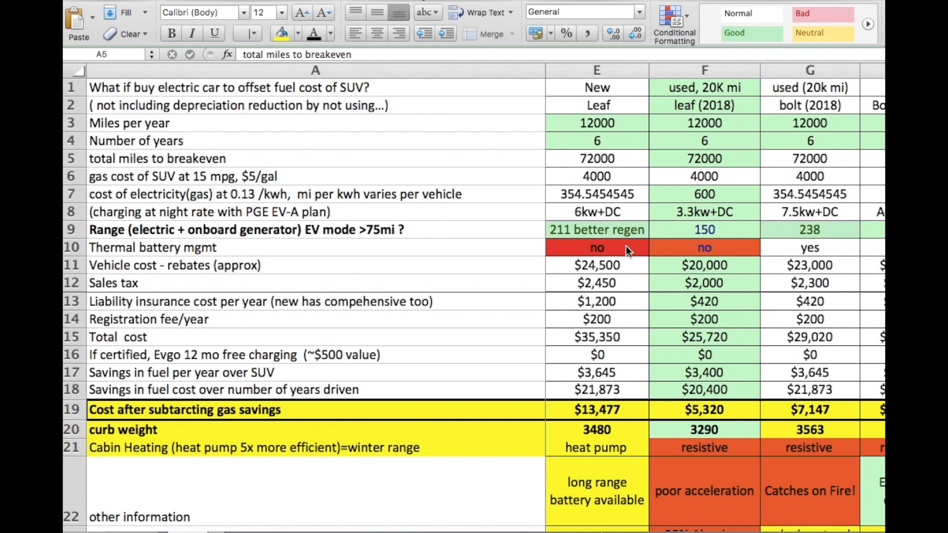
{"action": "mouse_move", "coordinate": [631, 337]}
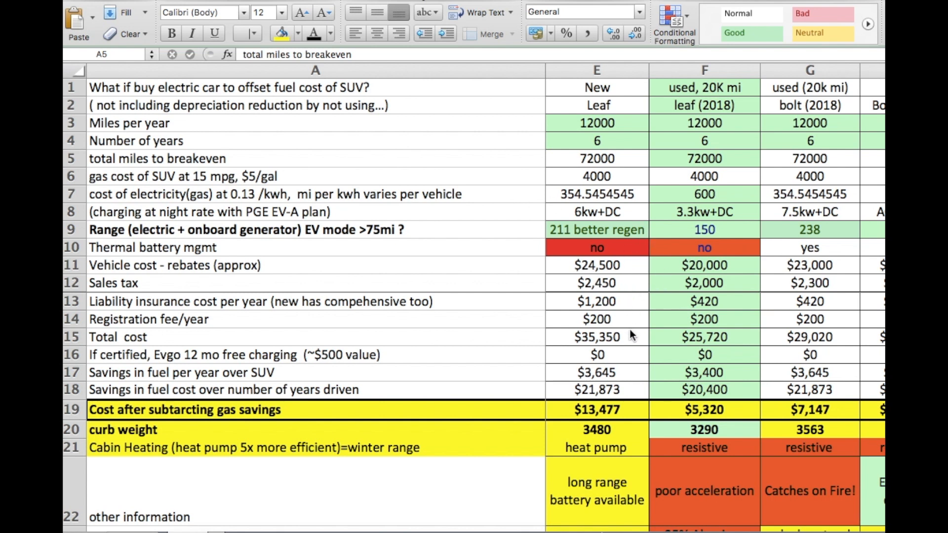
{"action": "mouse_move", "coordinate": [584, 417]}
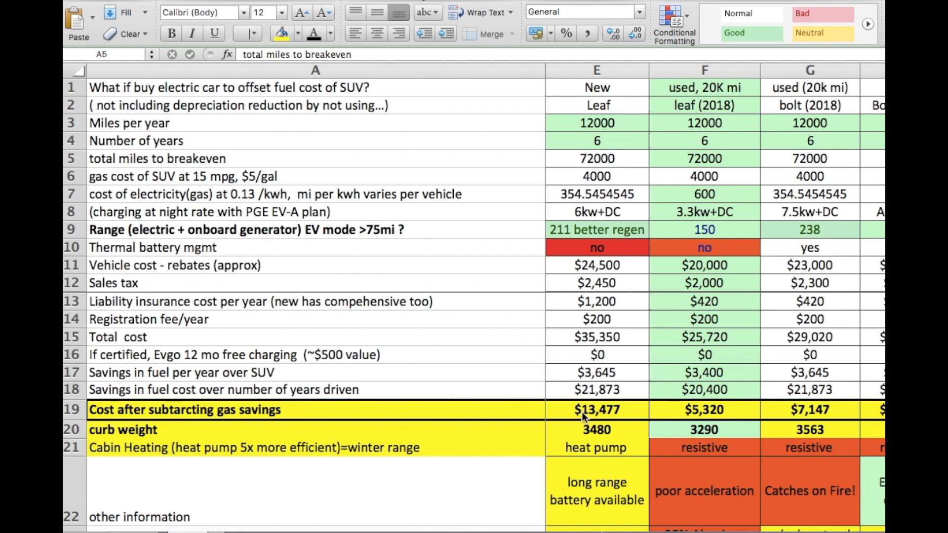
{"action": "mouse_move", "coordinate": [635, 417]}
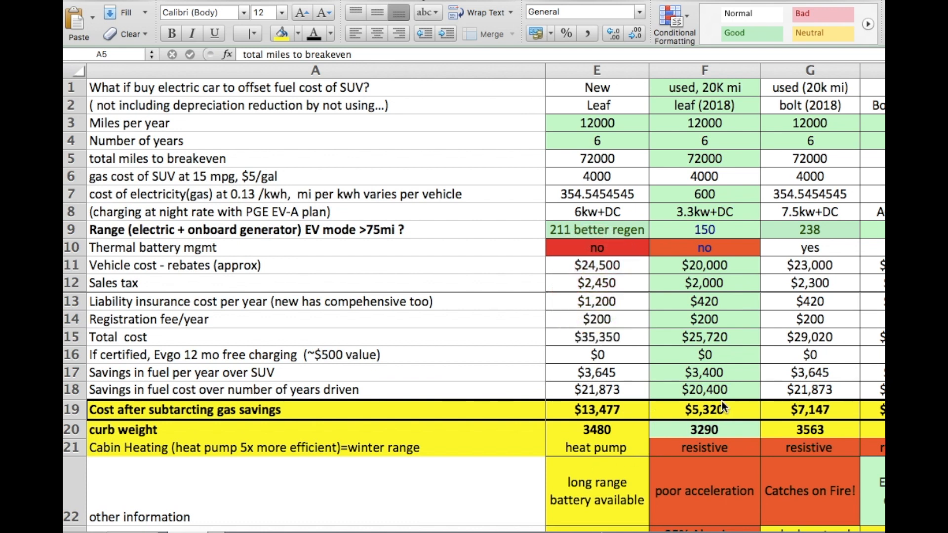
{"action": "mouse_move", "coordinate": [725, 218]}
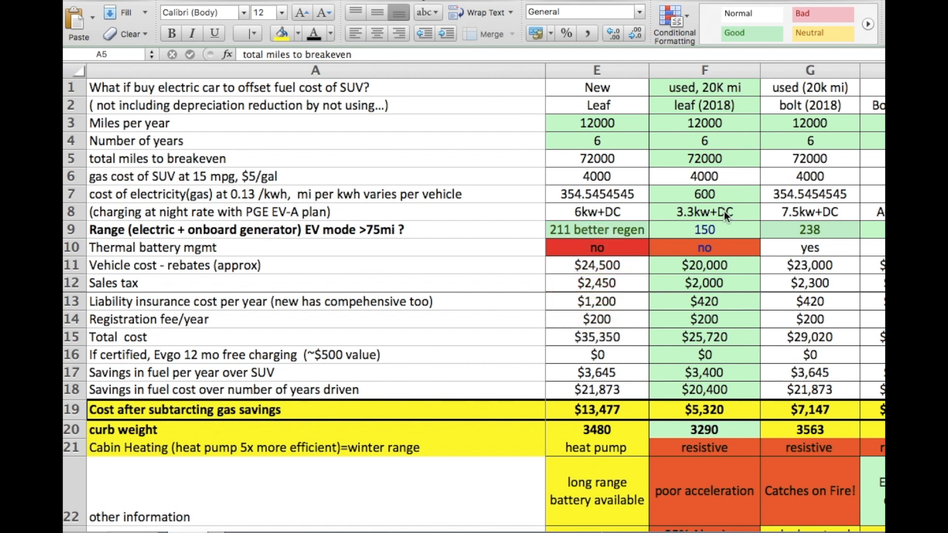
{"action": "mouse_move", "coordinate": [719, 272]}
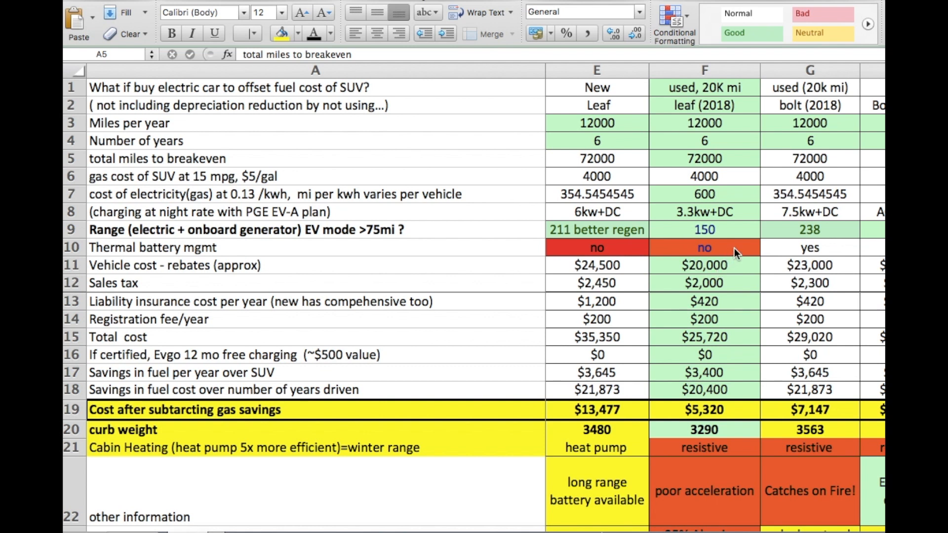
{"action": "mouse_move", "coordinate": [721, 353]}
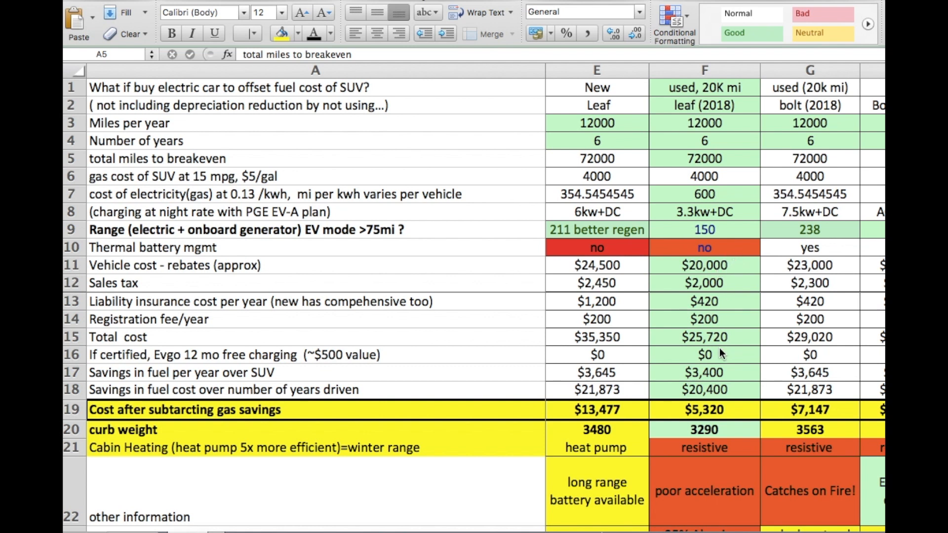
{"action": "mouse_move", "coordinate": [744, 332]}
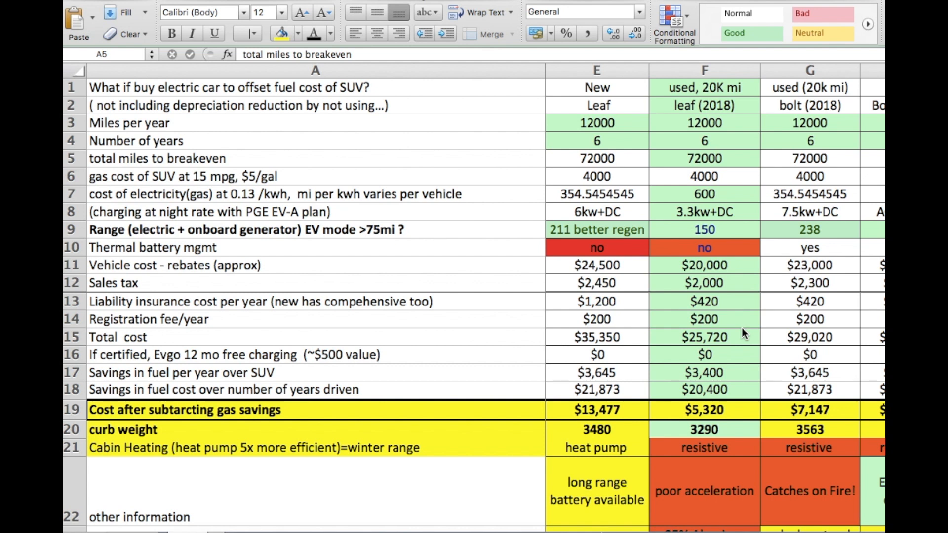
{"action": "mouse_move", "coordinate": [707, 232]}
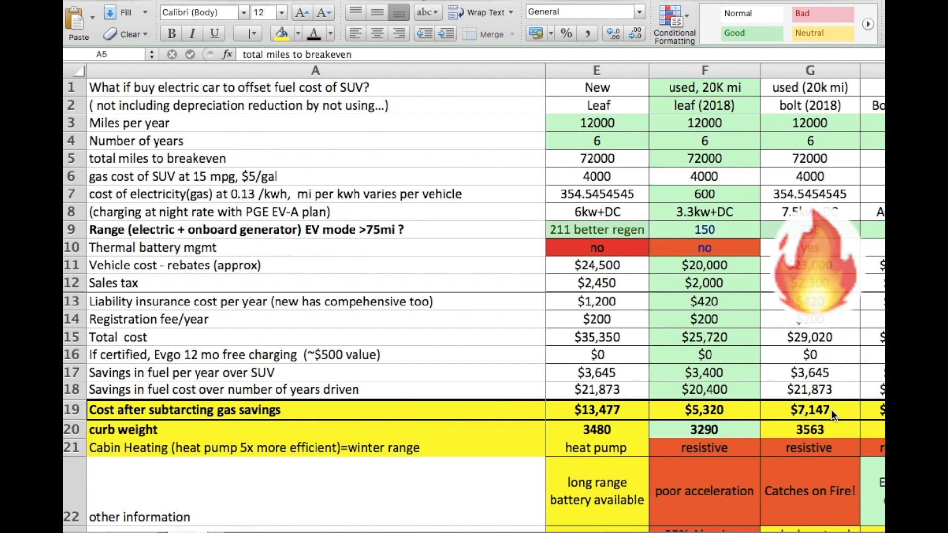
{"action": "scroll", "scroll_direction": "right", "scroll_amount": 3}
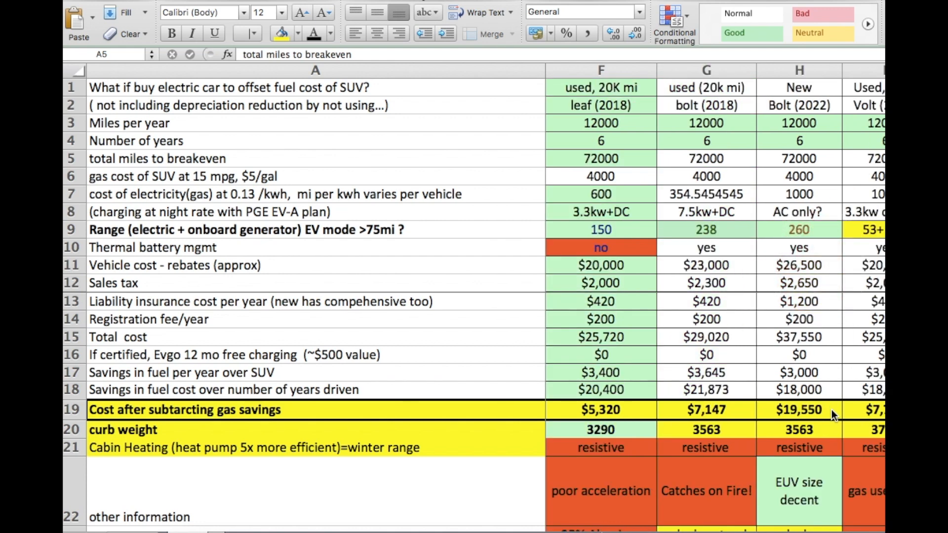
{"action": "scroll", "scroll_direction": "right", "scroll_amount": 3}
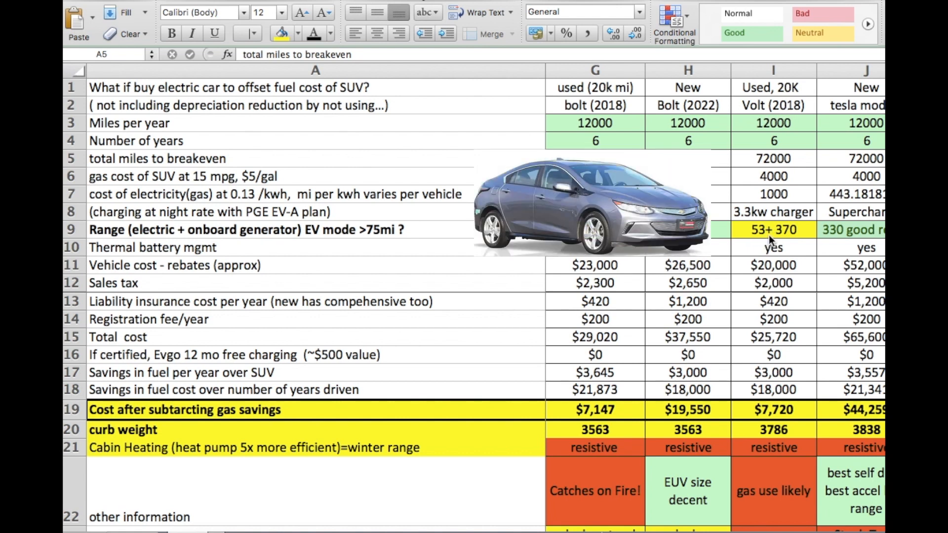
{"action": "mouse_move", "coordinate": [764, 247]}
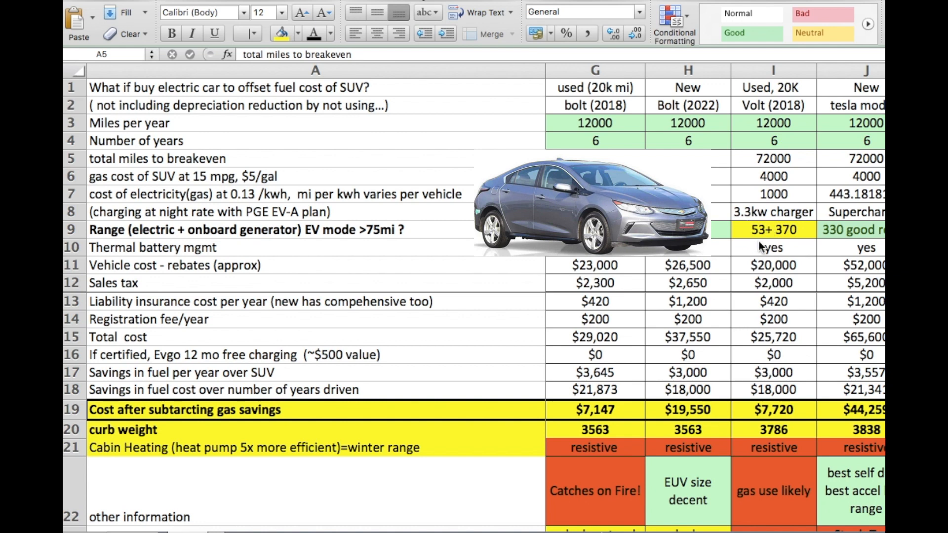
{"action": "mouse_move", "coordinate": [759, 247]}
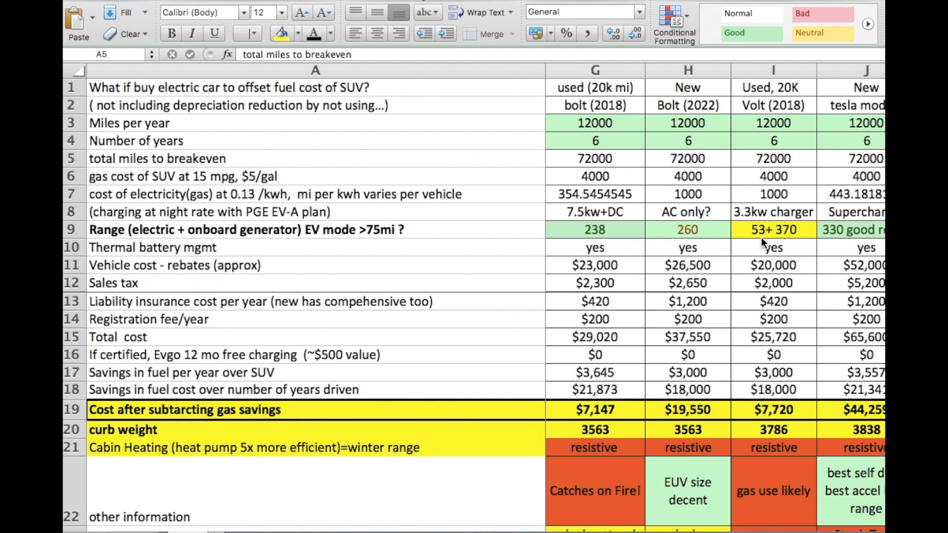
{"action": "mouse_move", "coordinate": [745, 256]}
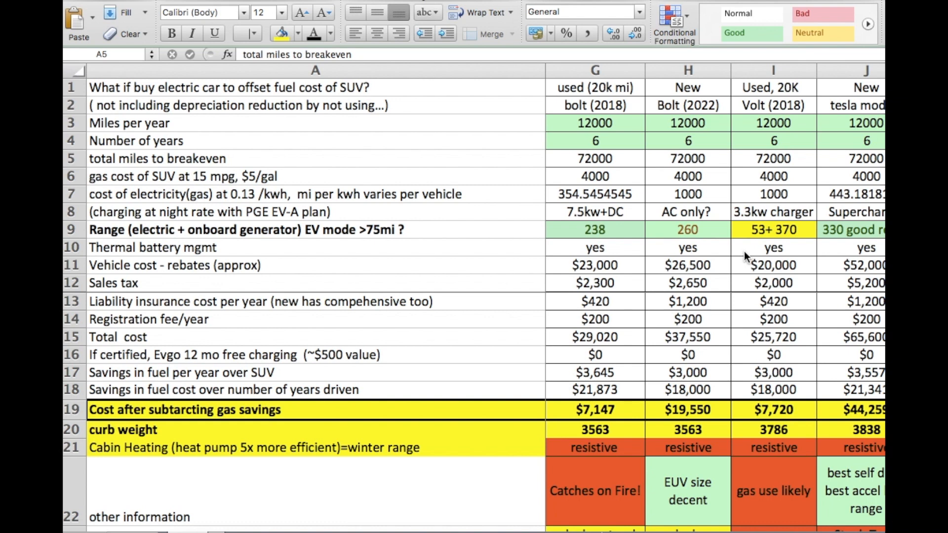
{"action": "mouse_move", "coordinate": [797, 246]}
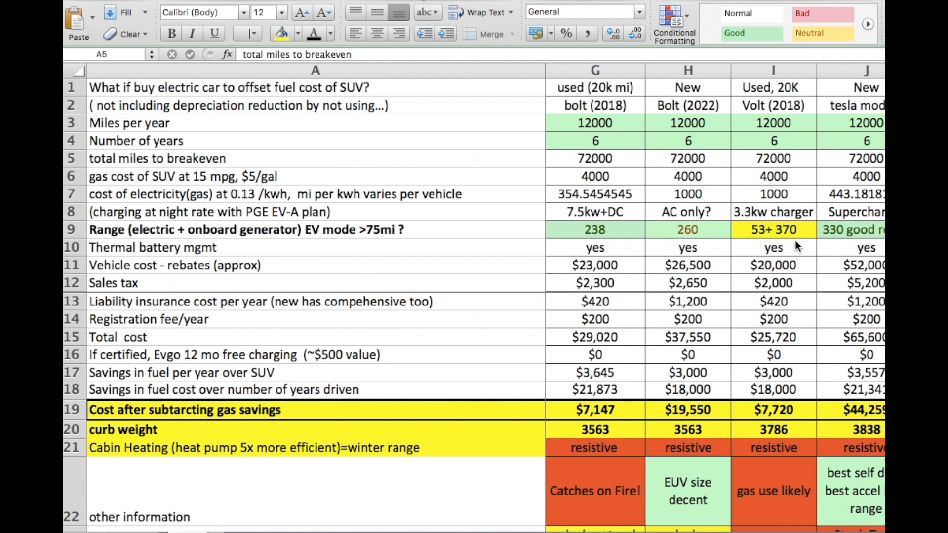
{"action": "mouse_move", "coordinate": [780, 239]}
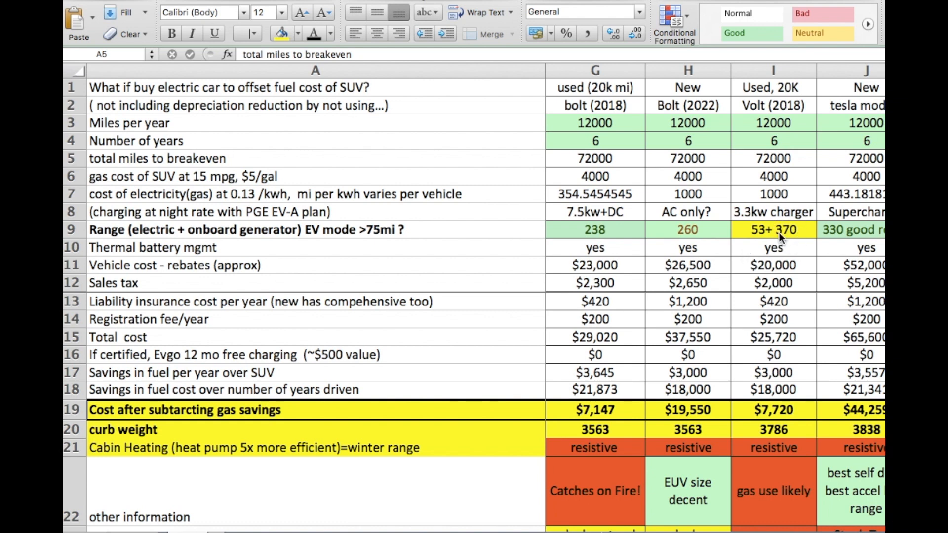
{"action": "mouse_move", "coordinate": [792, 264]}
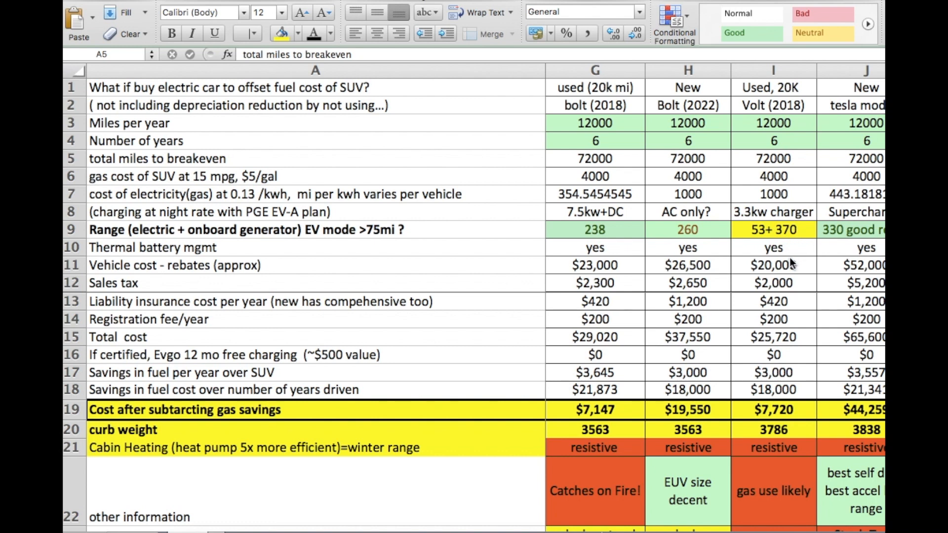
{"action": "mouse_move", "coordinate": [765, 267]}
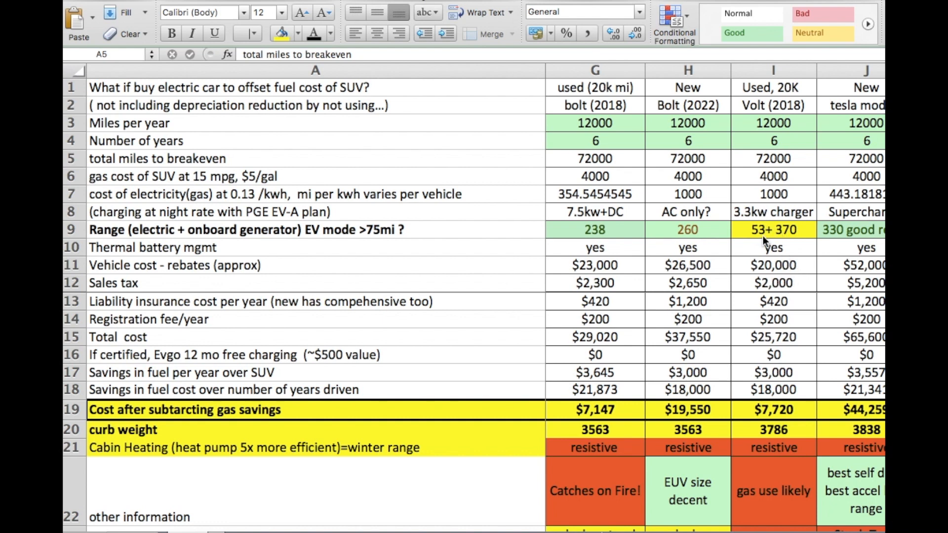
{"action": "mouse_move", "coordinate": [774, 366]}
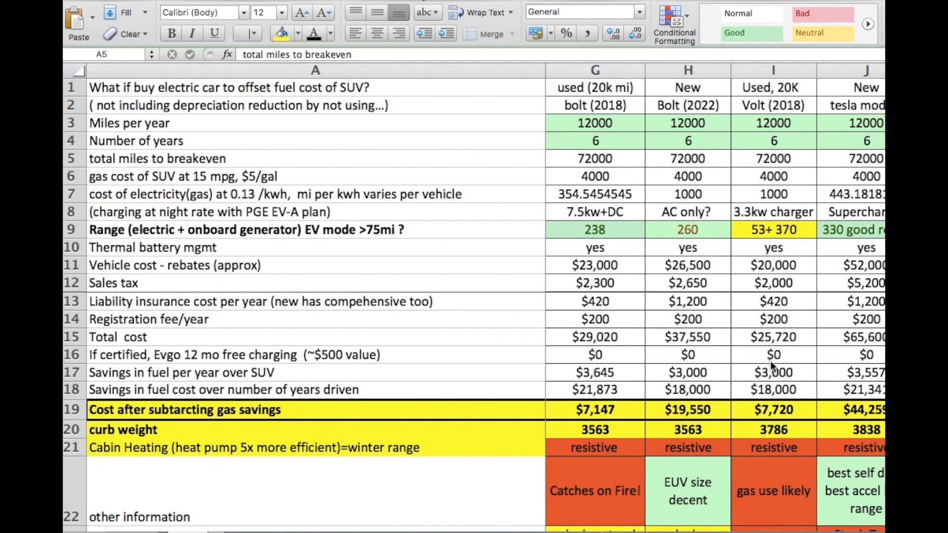
{"action": "mouse_move", "coordinate": [780, 418]}
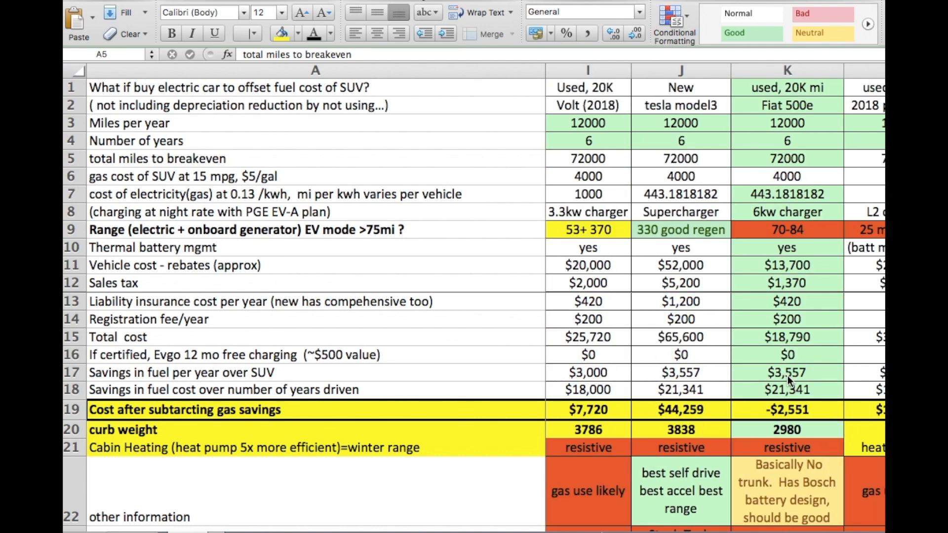
{"action": "mouse_move", "coordinate": [677, 240]}
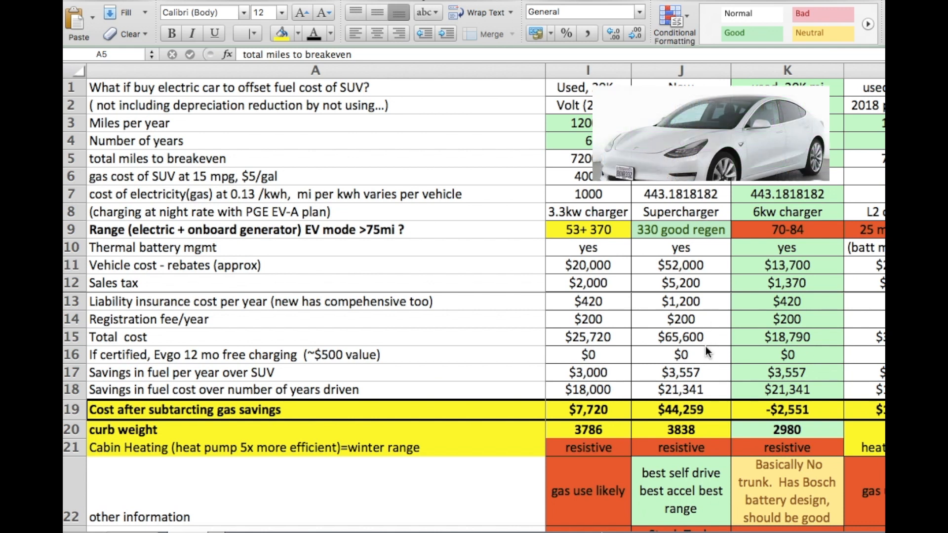
{"action": "mouse_move", "coordinate": [699, 389]}
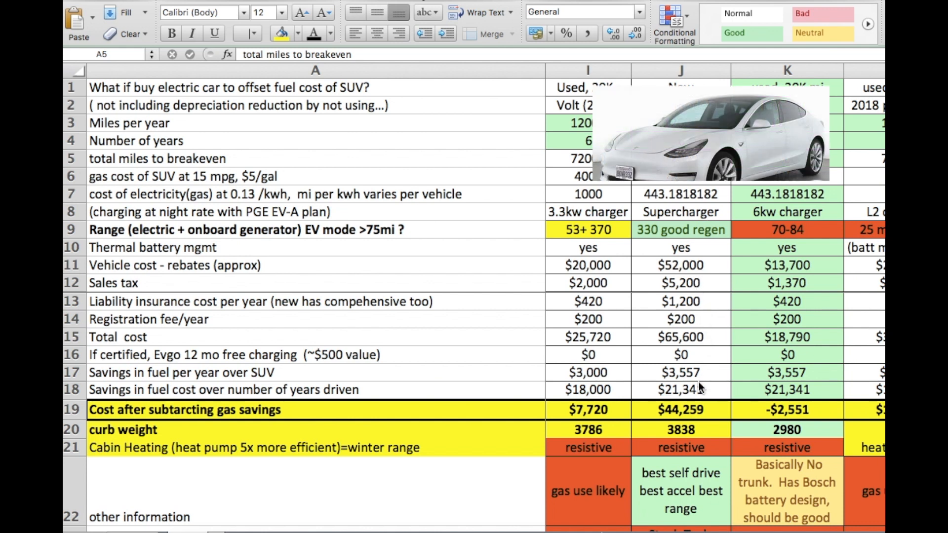
{"action": "mouse_move", "coordinate": [698, 381]}
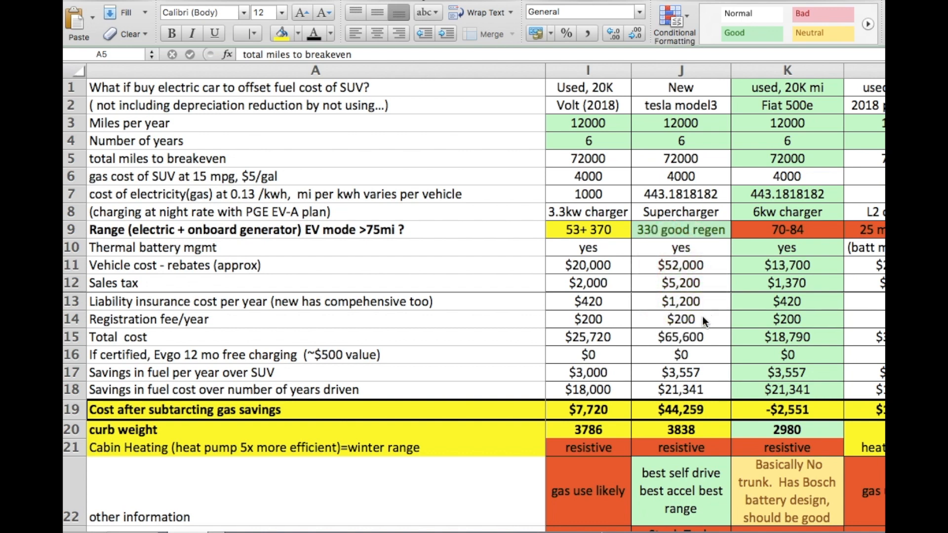
{"action": "mouse_move", "coordinate": [747, 409]}
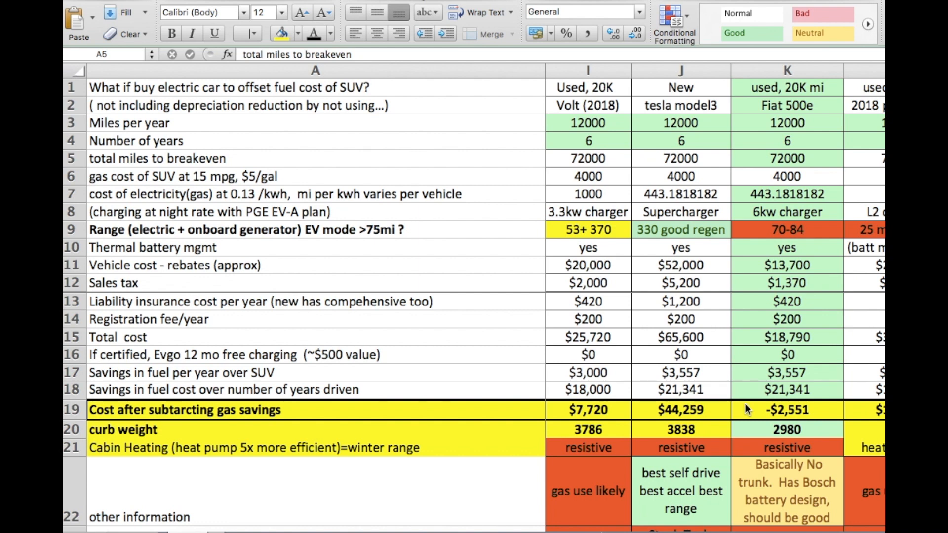
{"action": "mouse_move", "coordinate": [801, 108]}
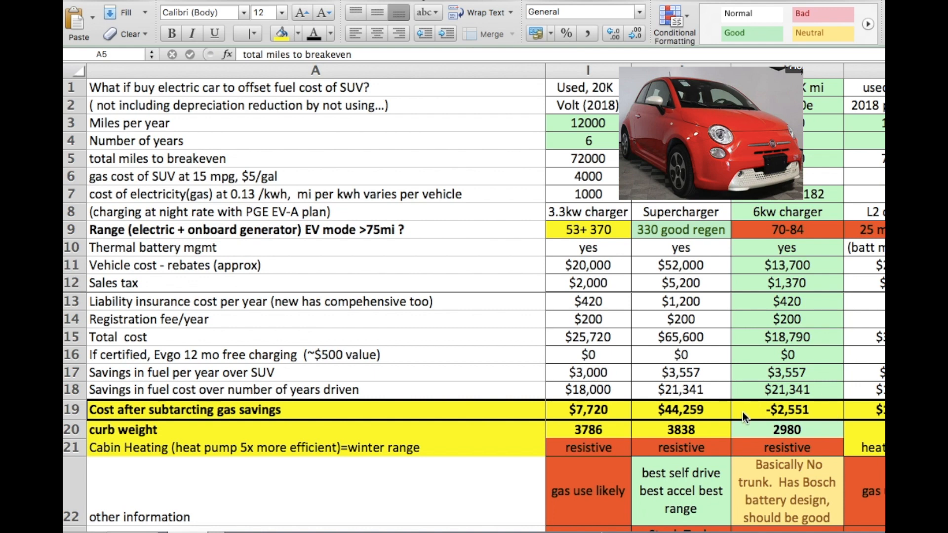
{"action": "mouse_move", "coordinate": [777, 369]}
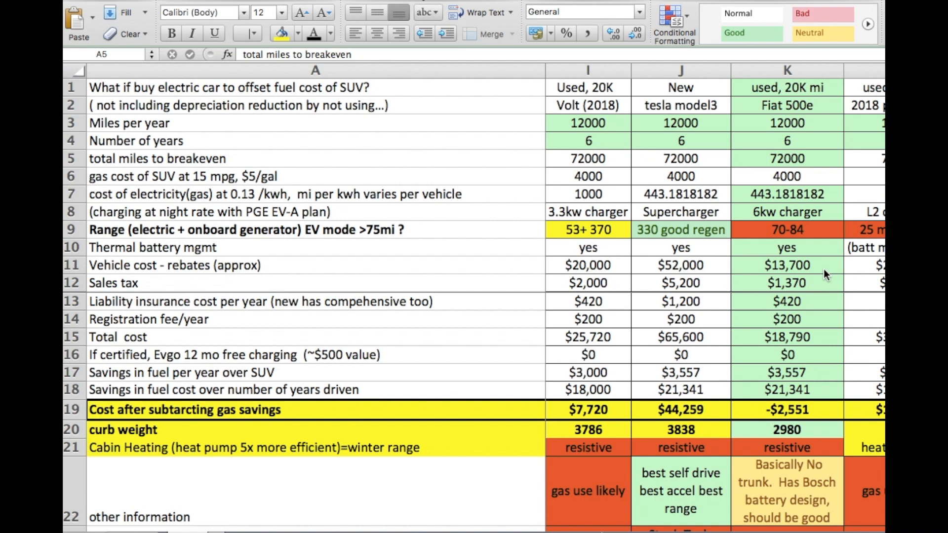
{"action": "mouse_move", "coordinate": [810, 268]}
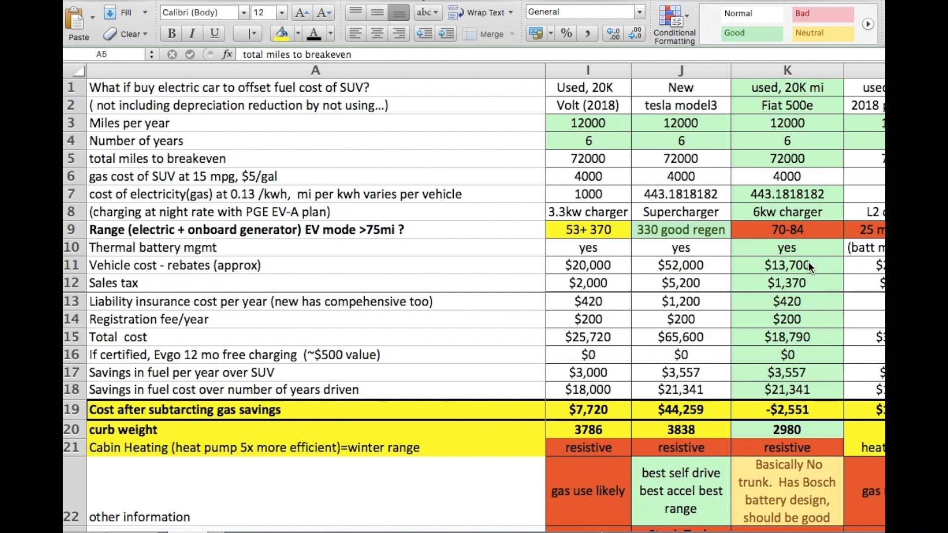
{"action": "mouse_move", "coordinate": [825, 274]}
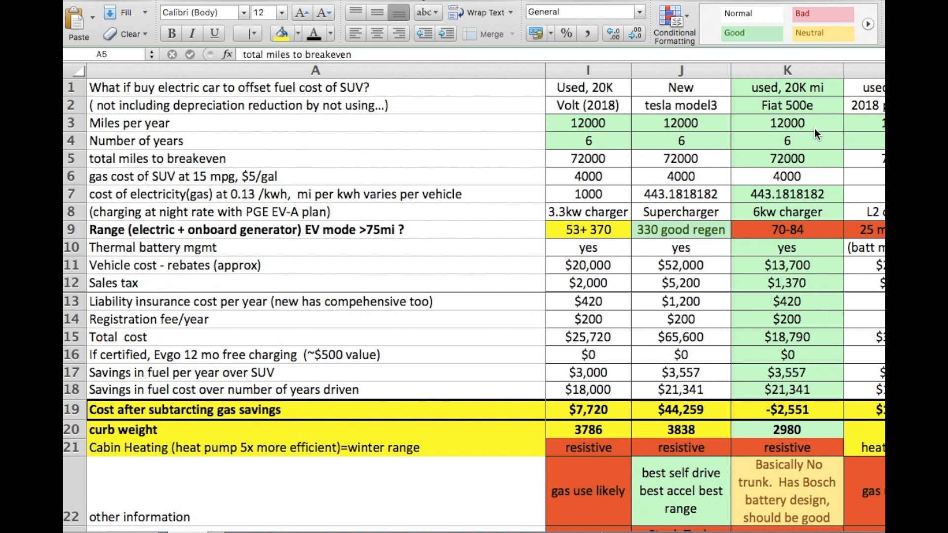
{"action": "mouse_move", "coordinate": [818, 269]}
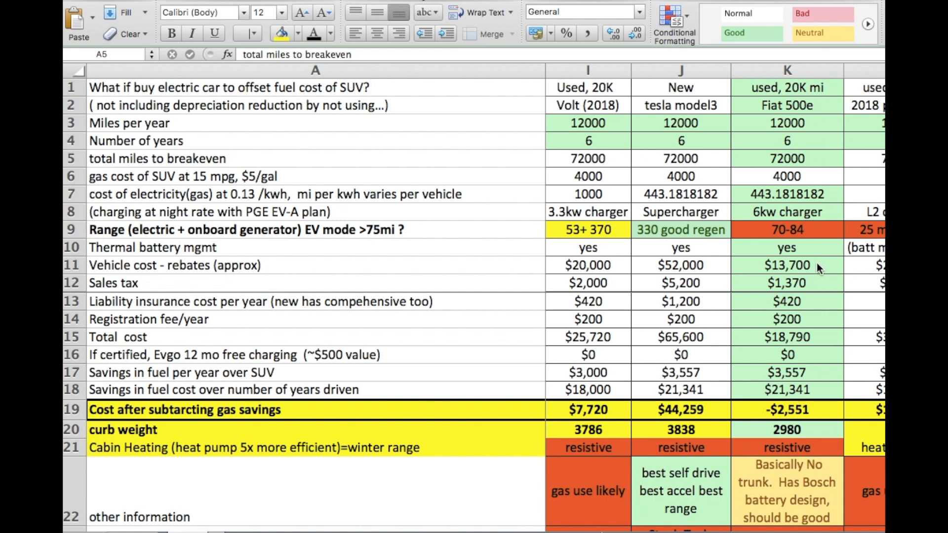
{"action": "mouse_move", "coordinate": [821, 273]}
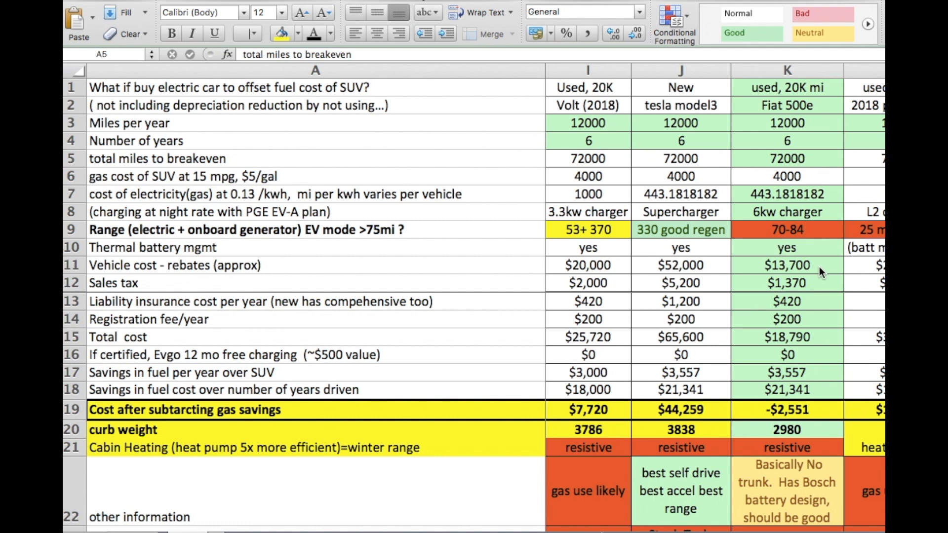
{"action": "mouse_move", "coordinate": [836, 270]}
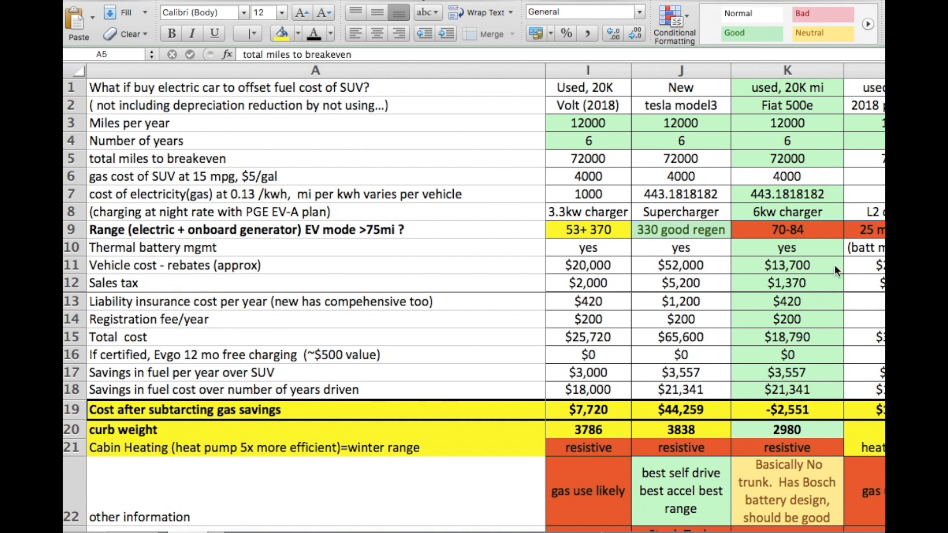
{"action": "mouse_move", "coordinate": [827, 270]}
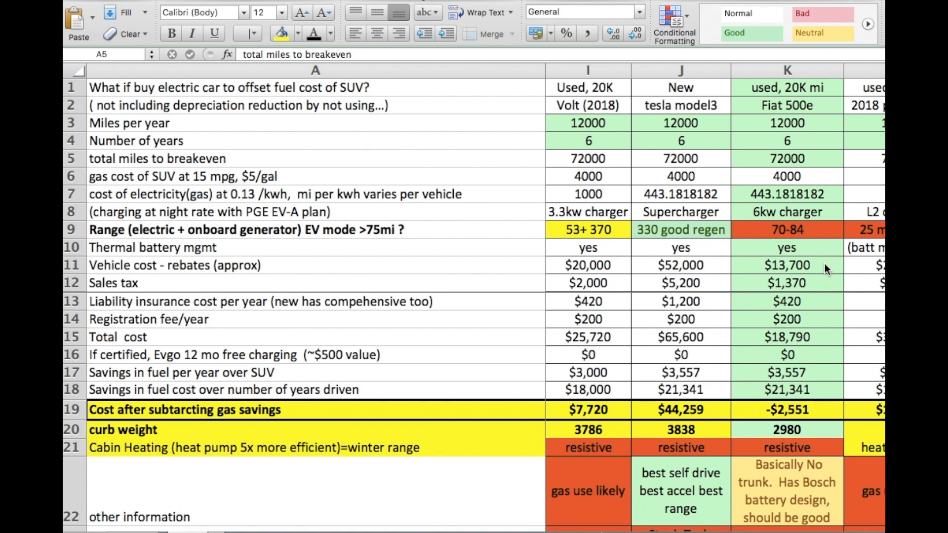
{"action": "mouse_move", "coordinate": [813, 375]}
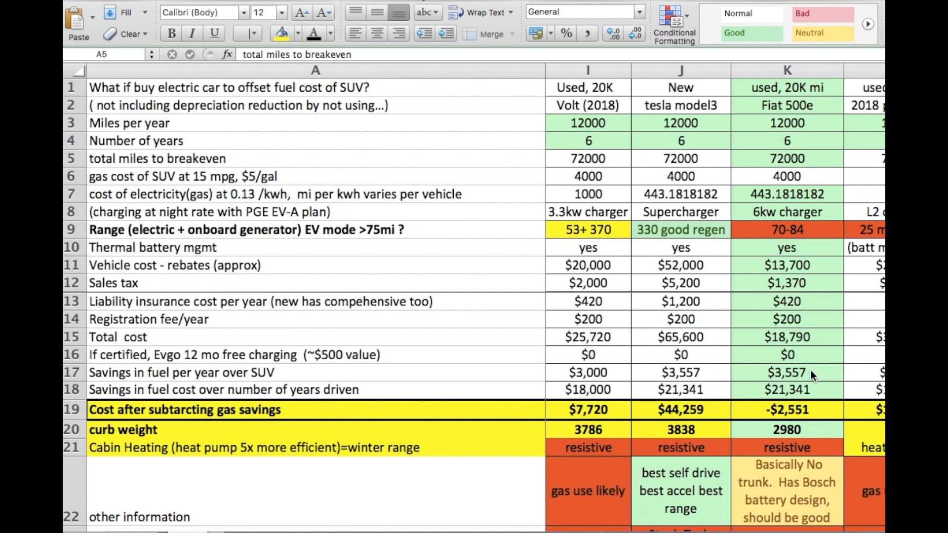
{"action": "mouse_move", "coordinate": [813, 419]}
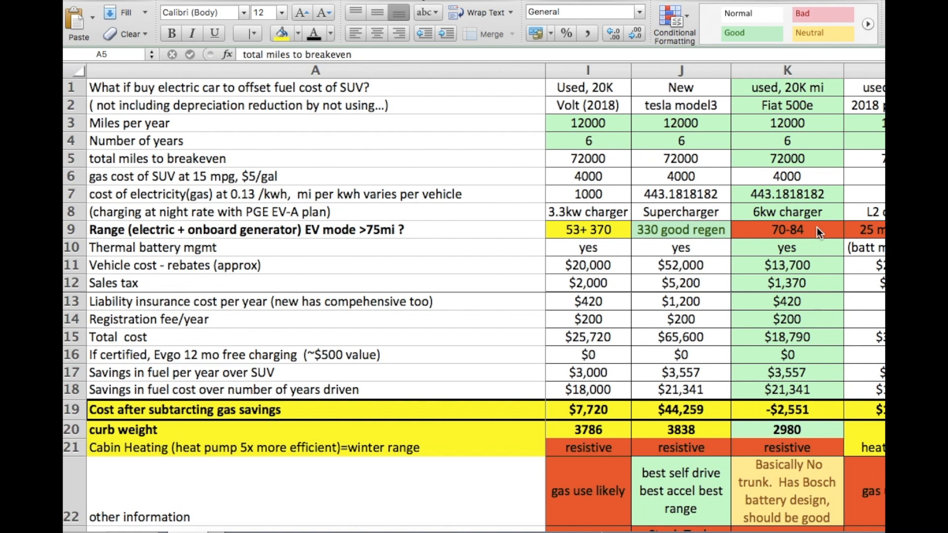
{"action": "mouse_move", "coordinate": [783, 319]}
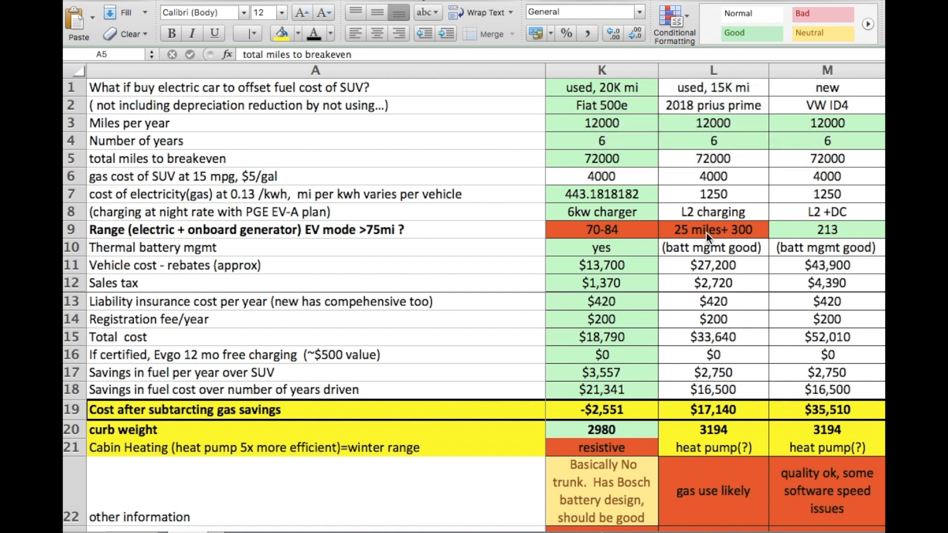
{"action": "mouse_move", "coordinate": [758, 240]}
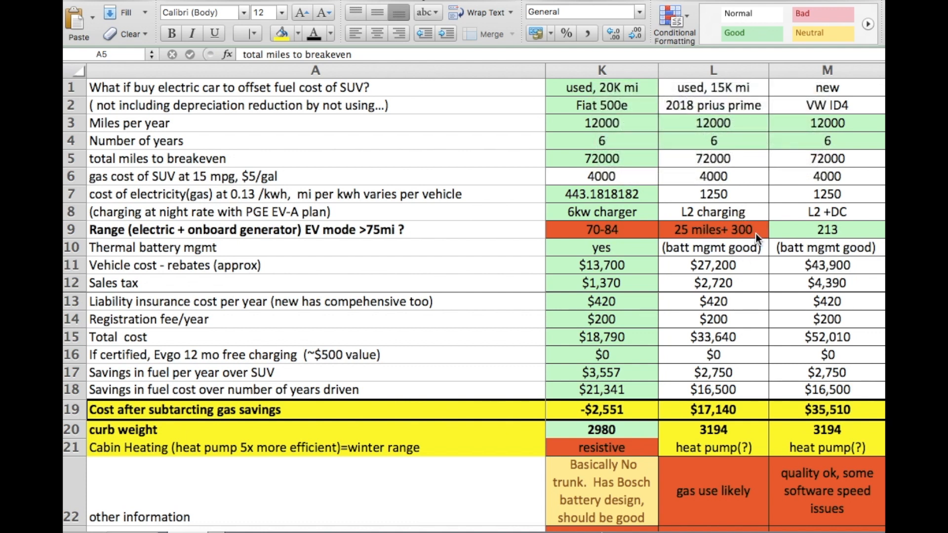
{"action": "mouse_move", "coordinate": [707, 378]}
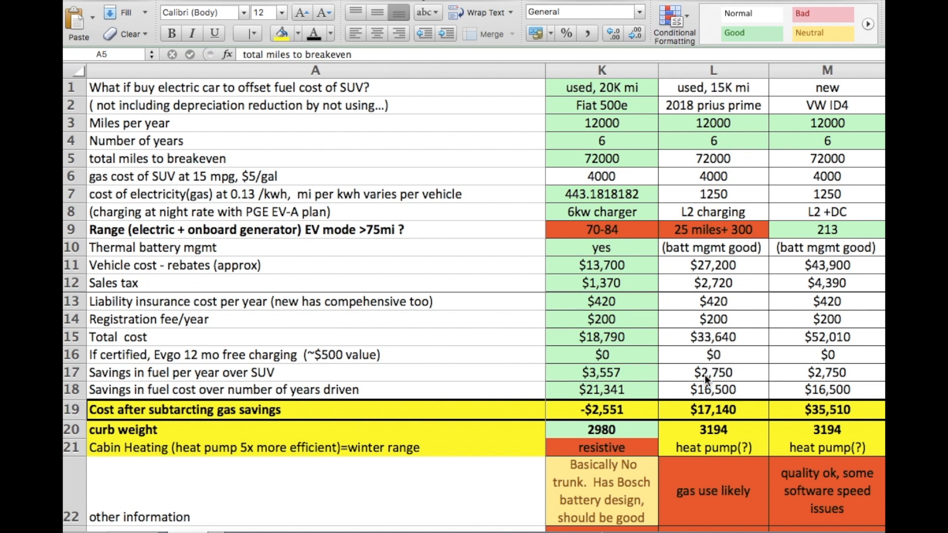
{"action": "mouse_move", "coordinate": [742, 273]}
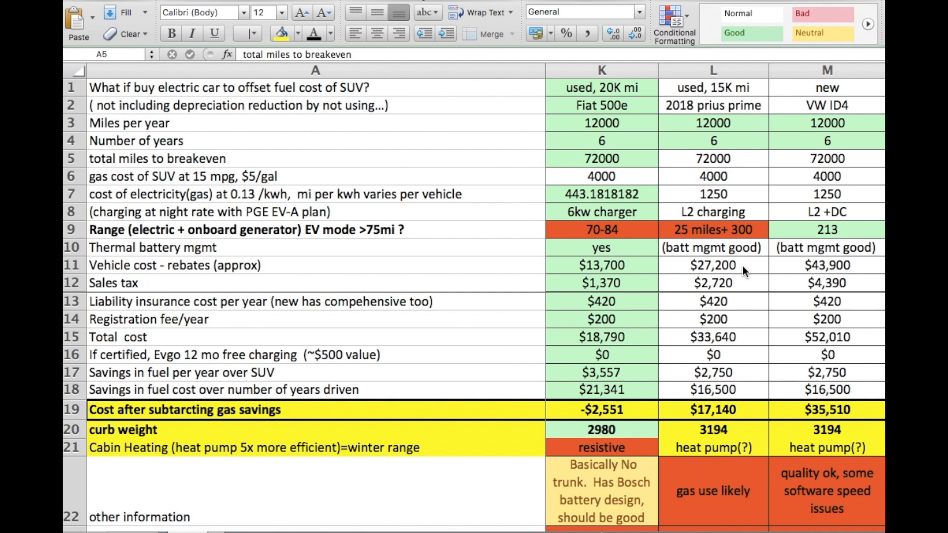
{"action": "mouse_move", "coordinate": [749, 81]}
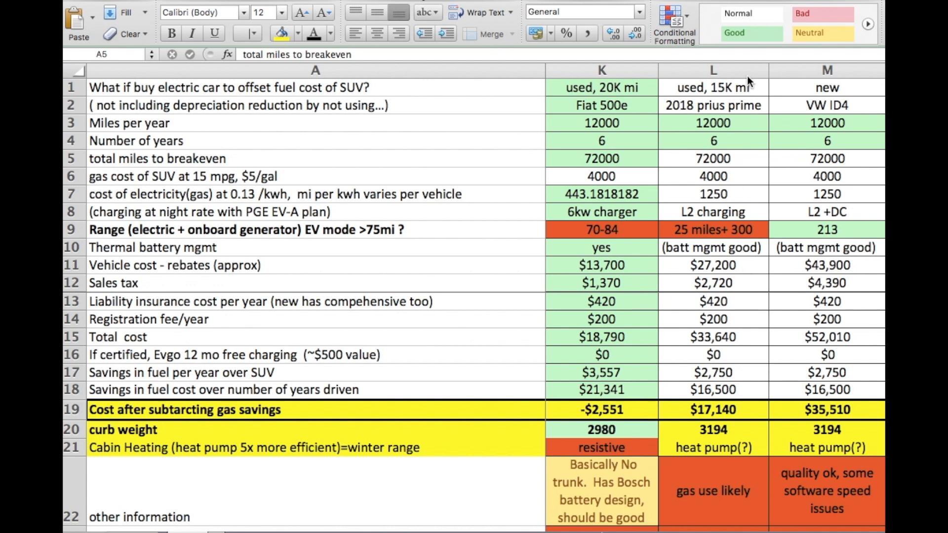
{"action": "mouse_move", "coordinate": [728, 335]}
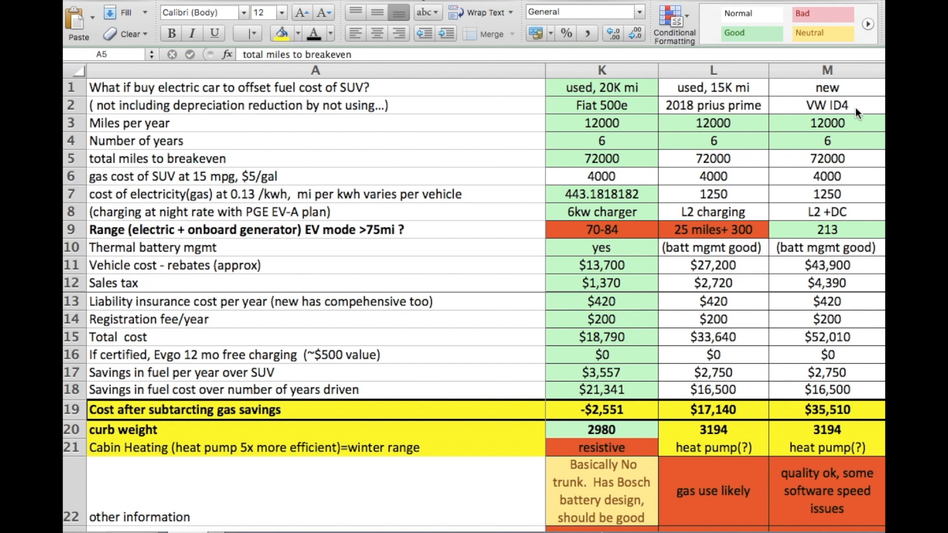
{"action": "mouse_move", "coordinate": [859, 286]}
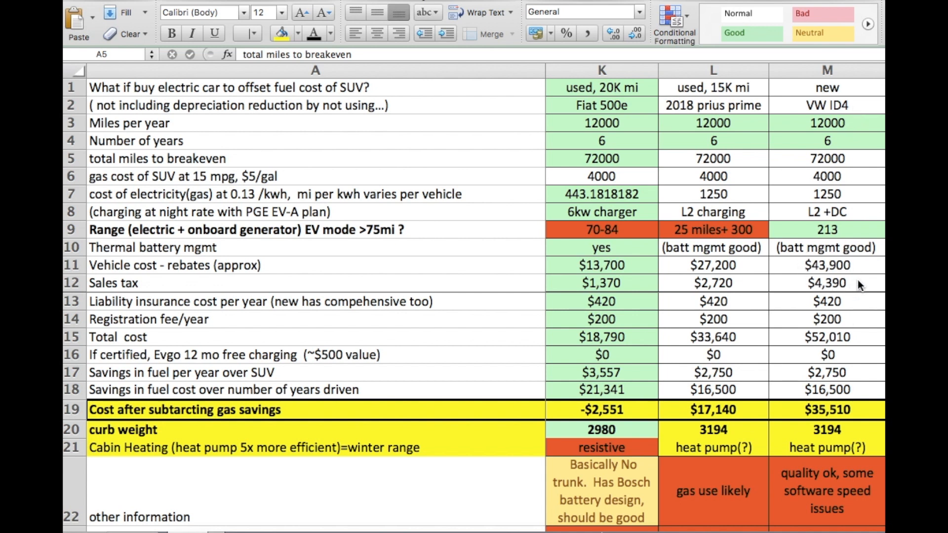
{"action": "mouse_move", "coordinate": [849, 272]}
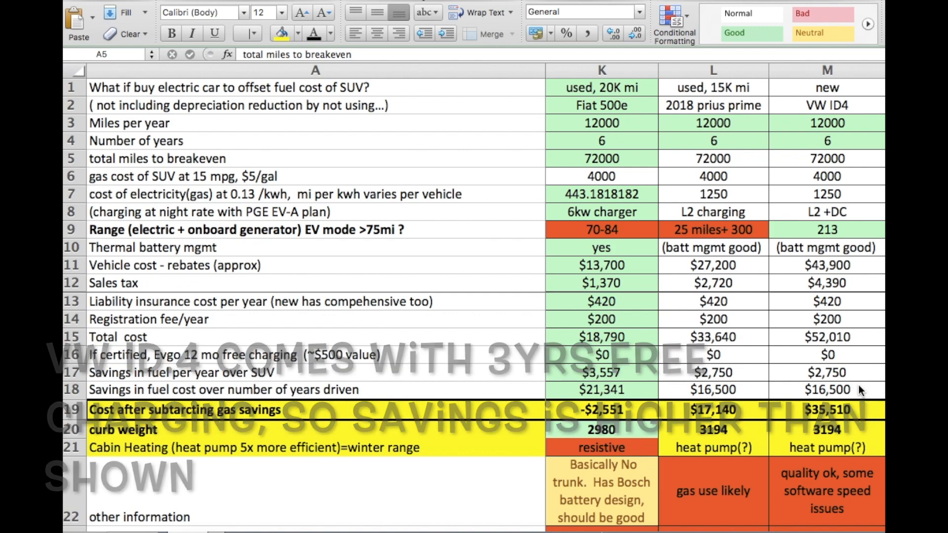
{"action": "scroll", "scroll_direction": "left", "scroll_amount": 3}
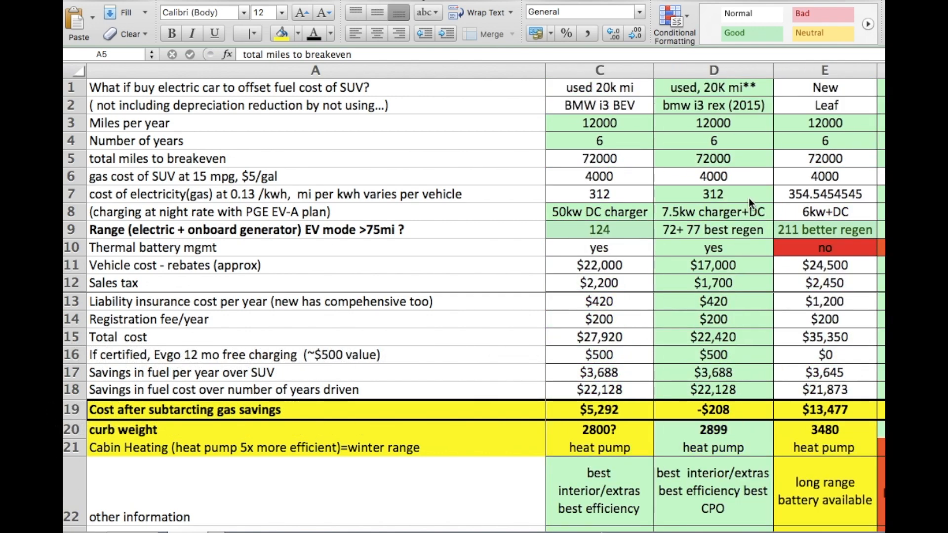
{"action": "mouse_move", "coordinate": [720, 150]}
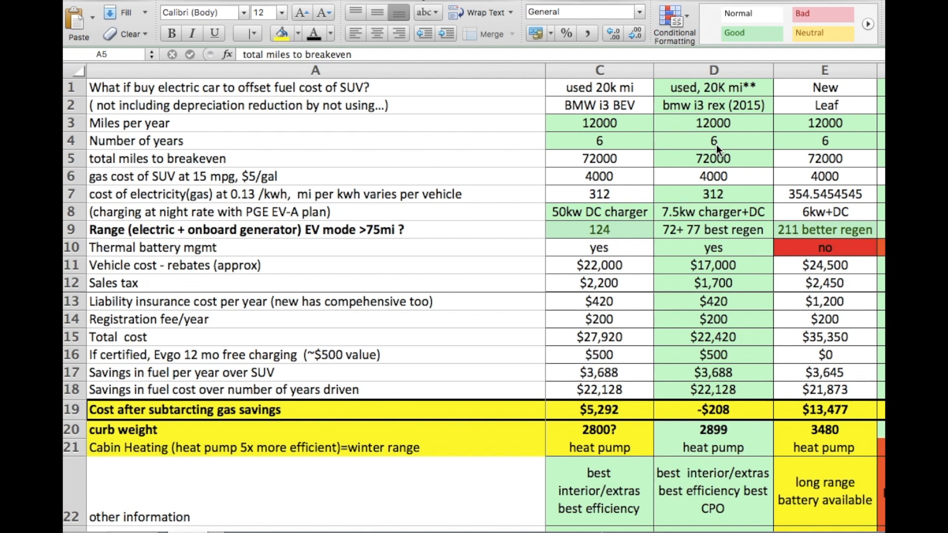
{"action": "mouse_move", "coordinate": [641, 353]}
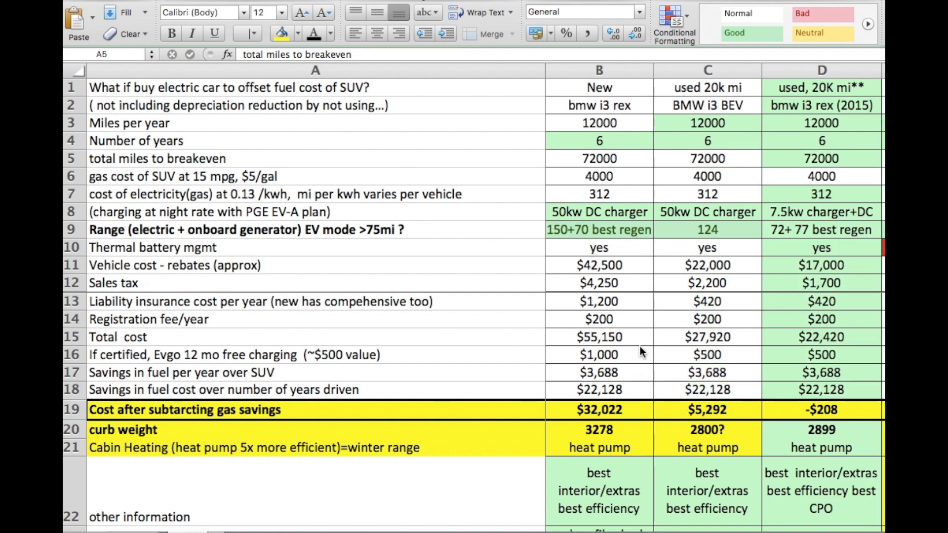
{"action": "mouse_move", "coordinate": [347, 488]}
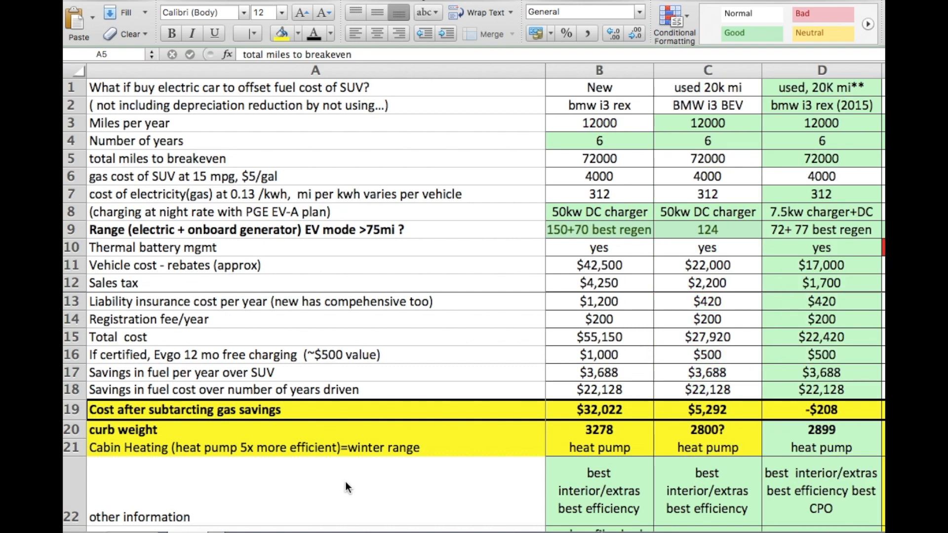